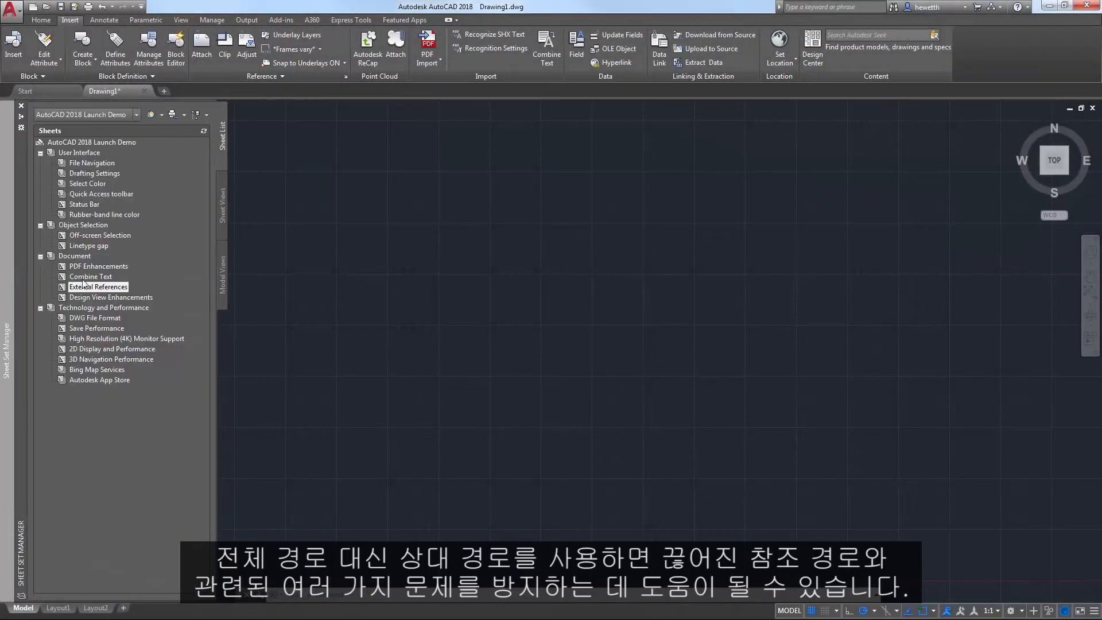
# Open the ExpoMap drawing from the Sheet Set Manager's External References sheet.
pyautogui.click(99, 287)
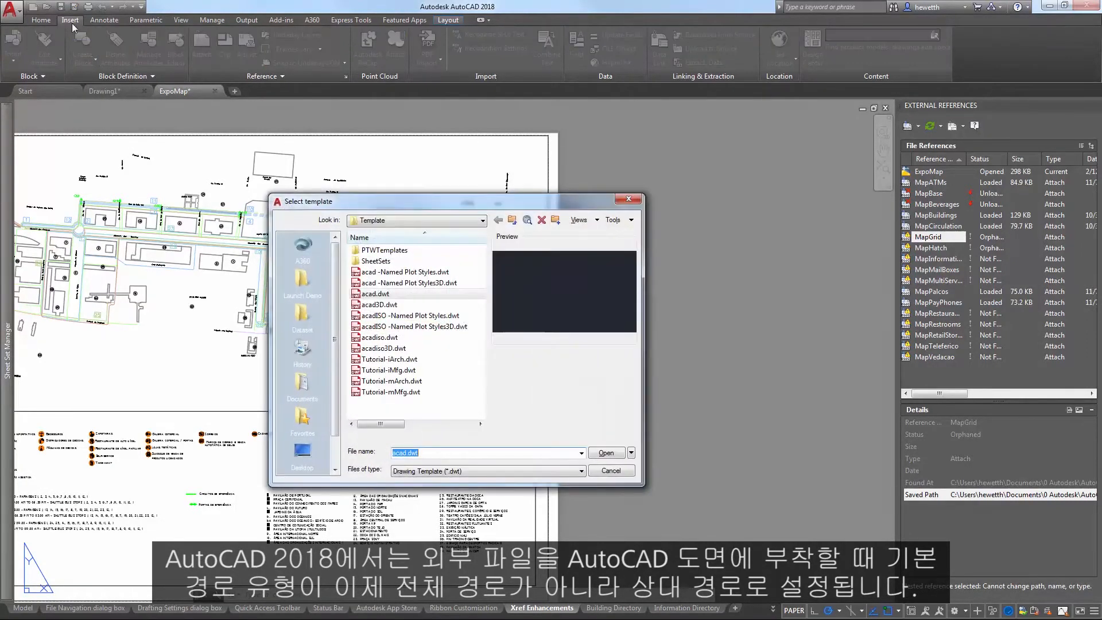
# Start a drawing from acad.dwt and attach PB-BASE.dwg as a relative-path xref.
pyautogui.click(603, 452)
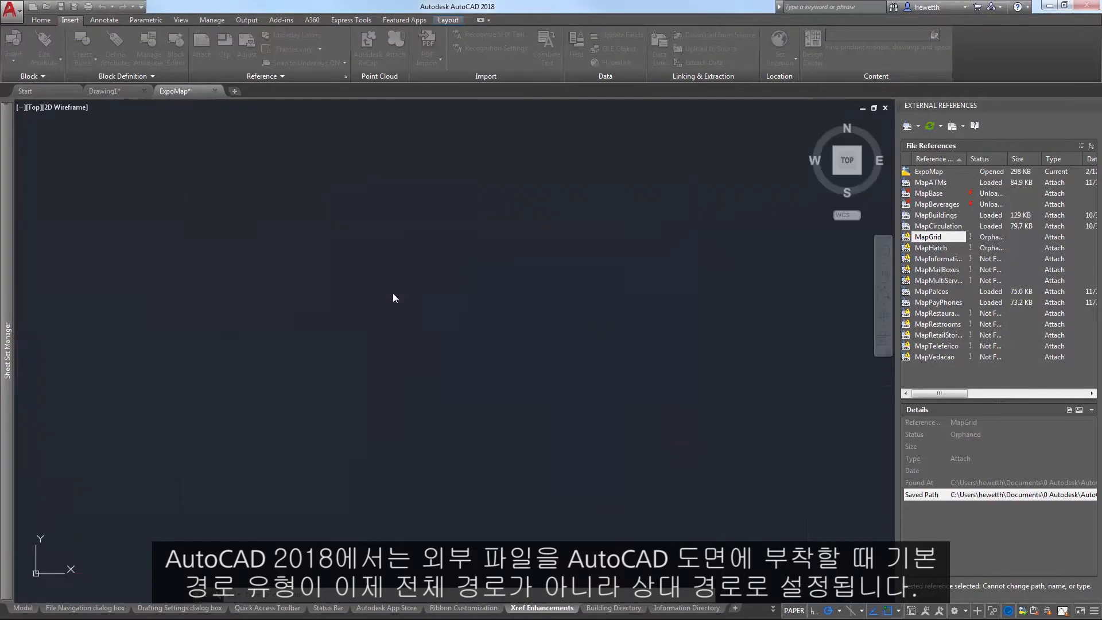
pyautogui.click(234, 91)
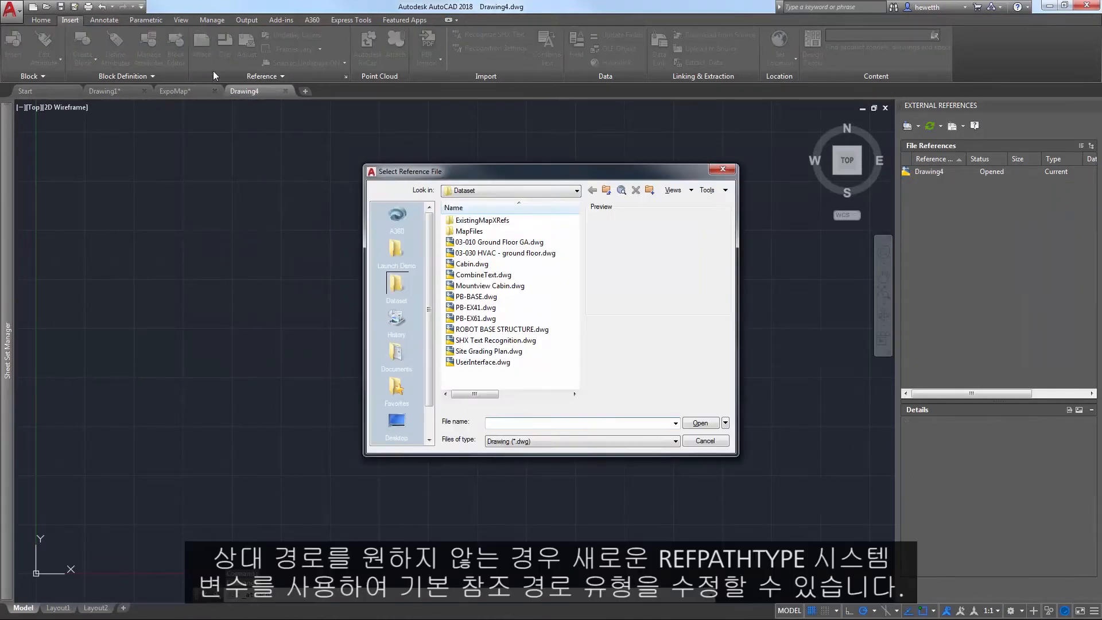
pyautogui.click(475, 296)
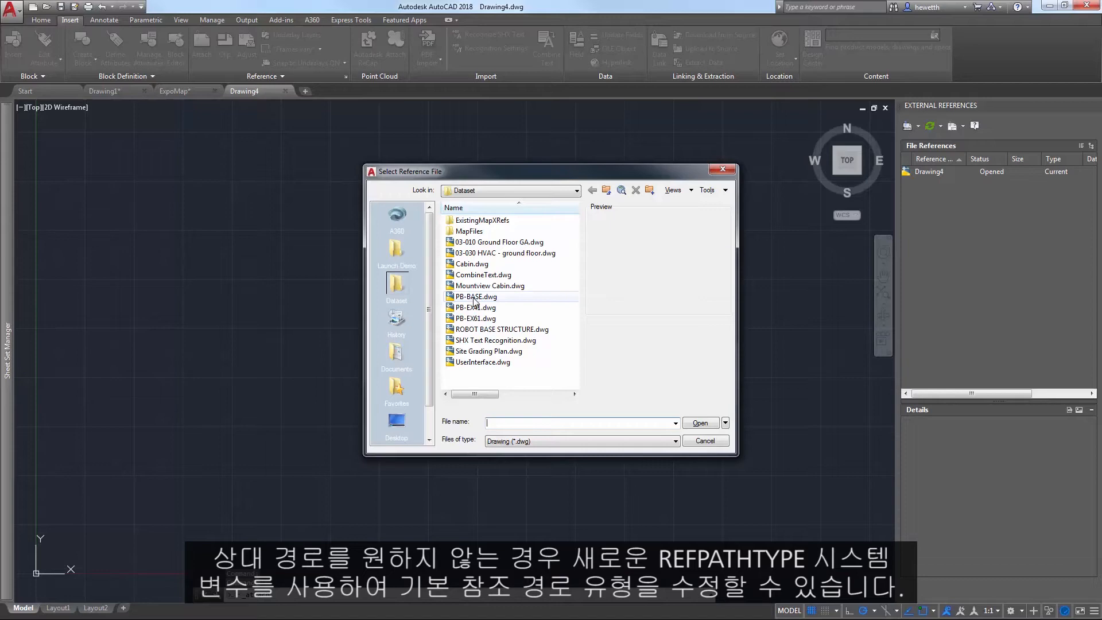
pyautogui.doubleClick(475, 296)
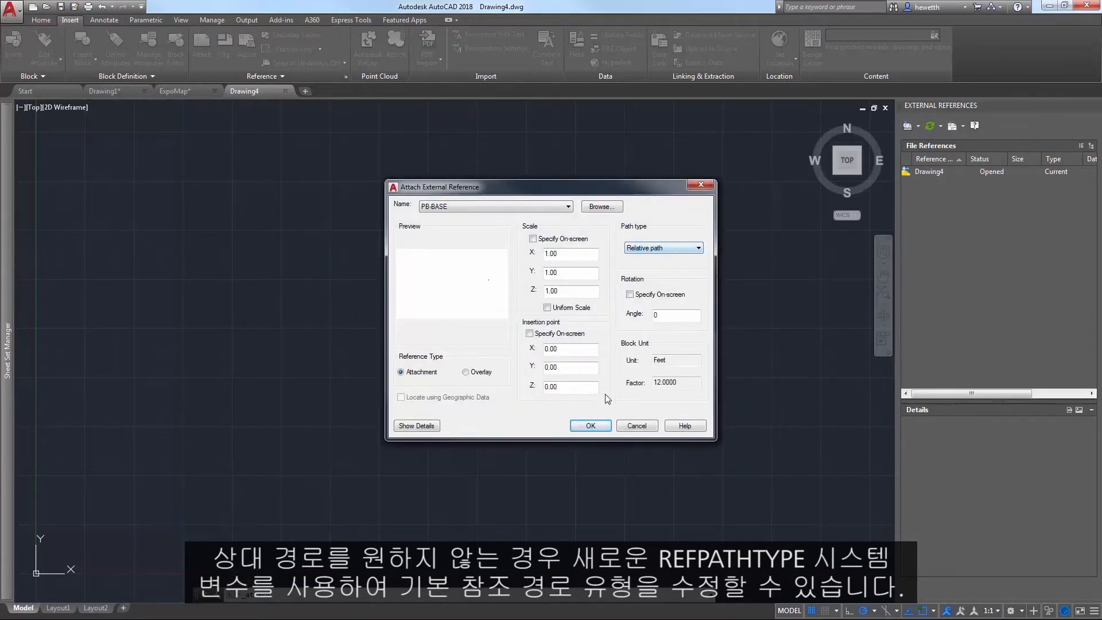
pyautogui.click(589, 425)
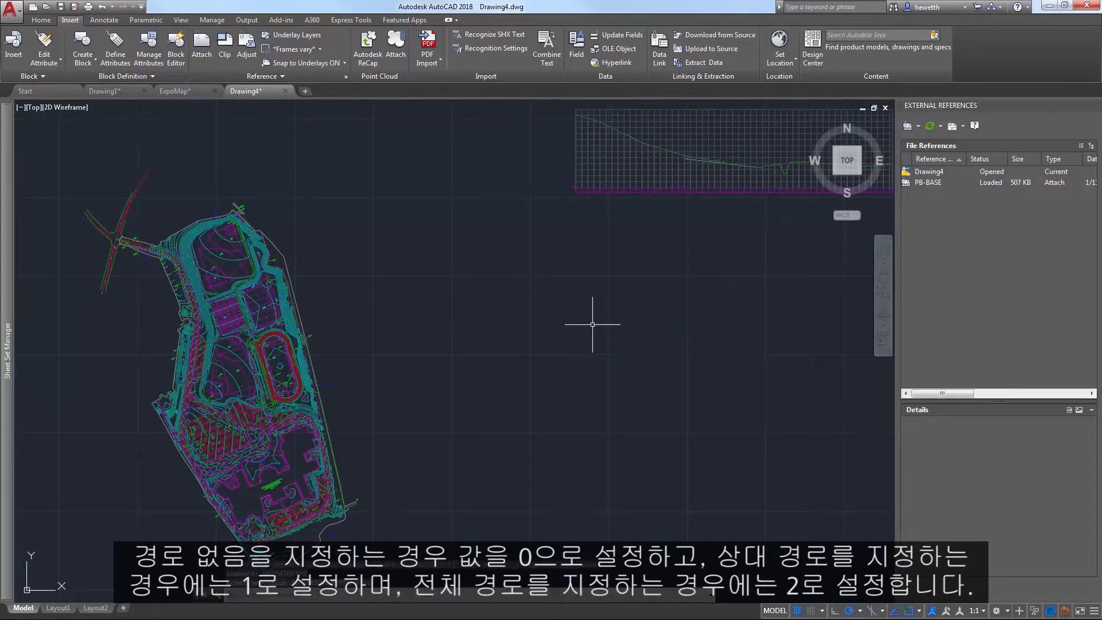
pyautogui.moveTo(799, 271)
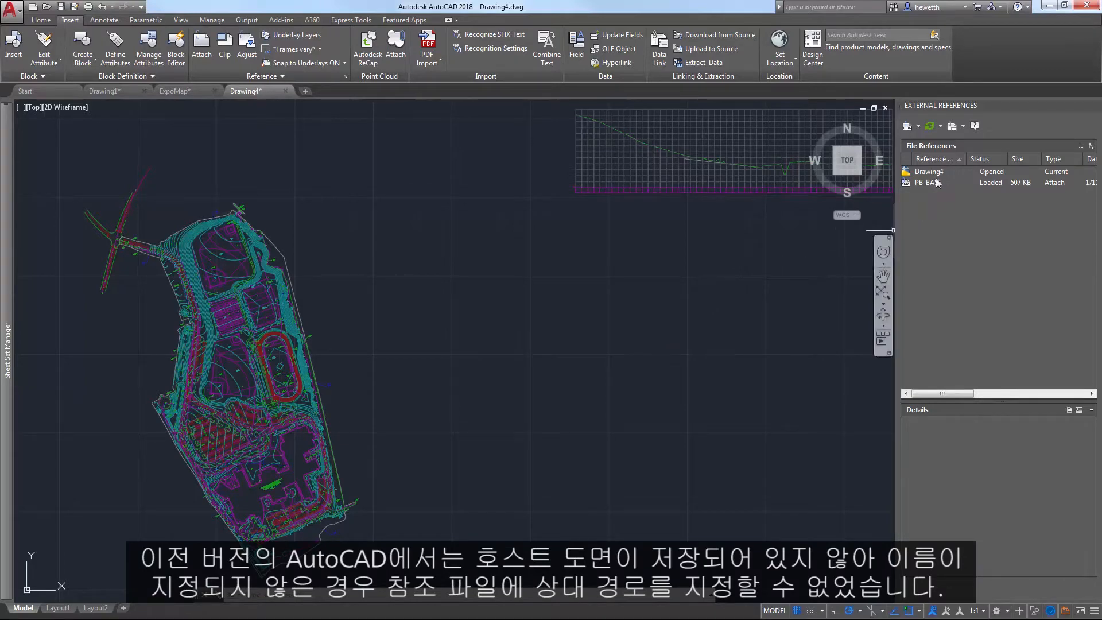
# Show PB-BASE's reference details with its saved path and pending relative path status.
pyautogui.click(927, 183)
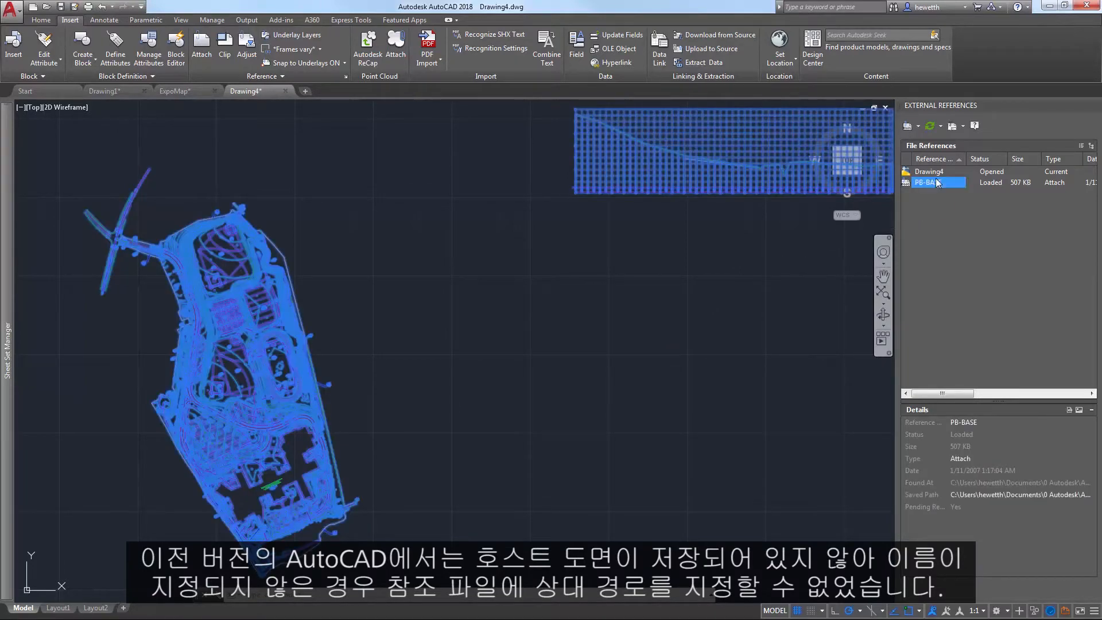
pyautogui.moveTo(926, 182)
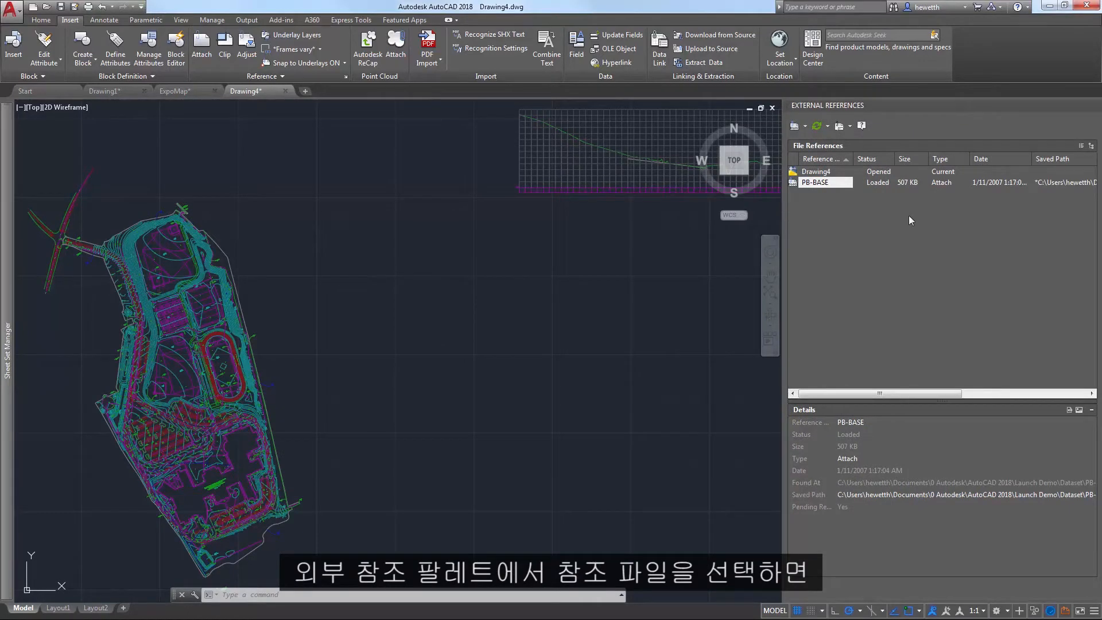
pyautogui.moveTo(1036, 183)
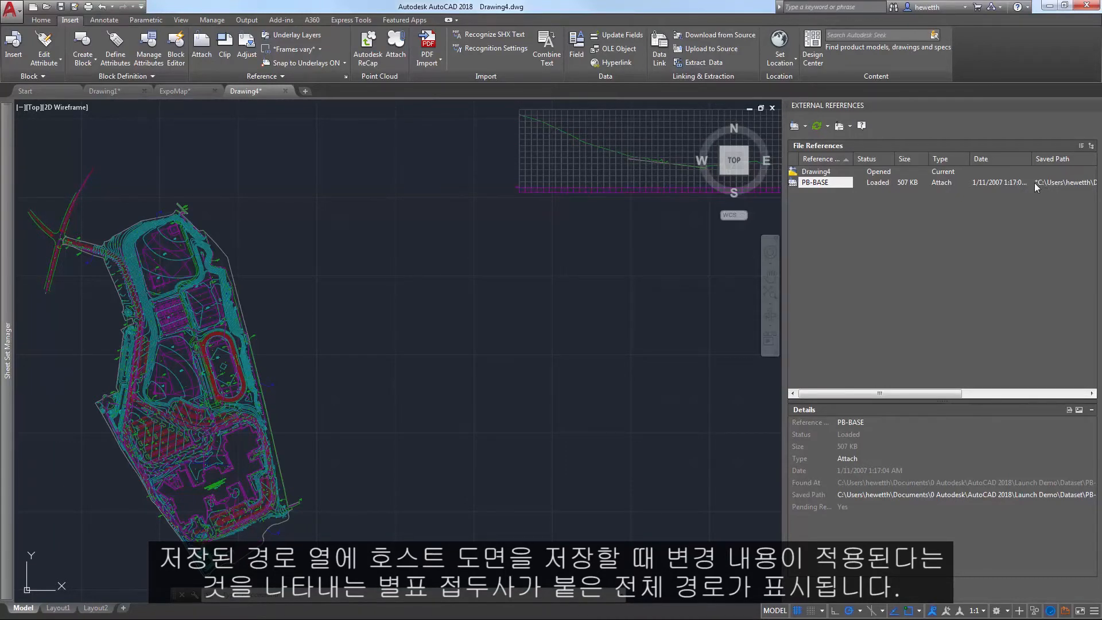
pyautogui.moveTo(930, 314)
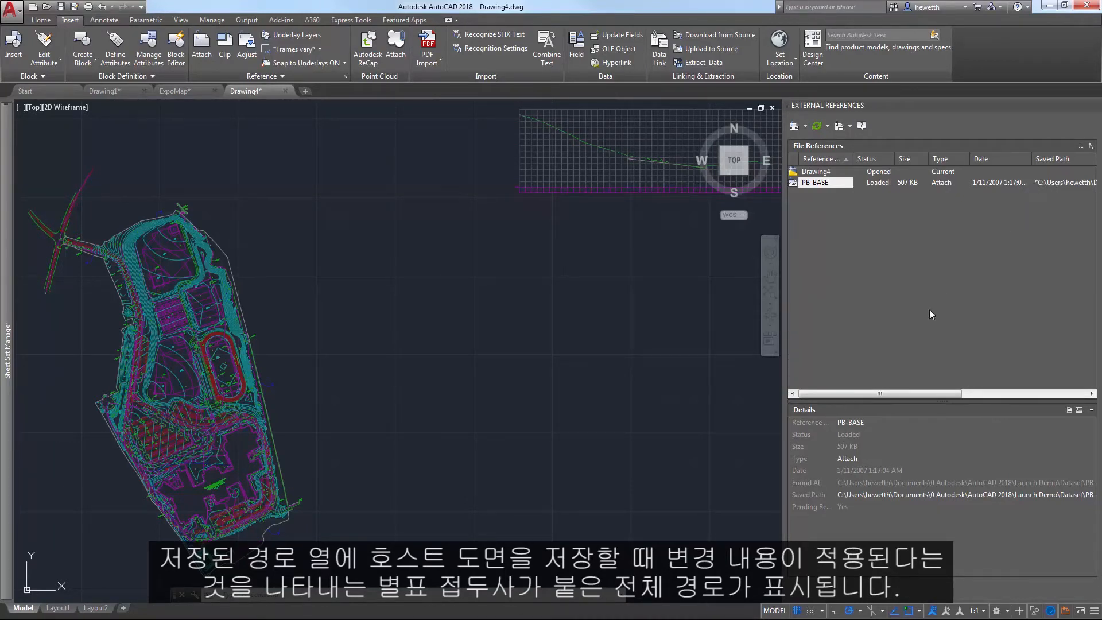
pyautogui.moveTo(843, 427)
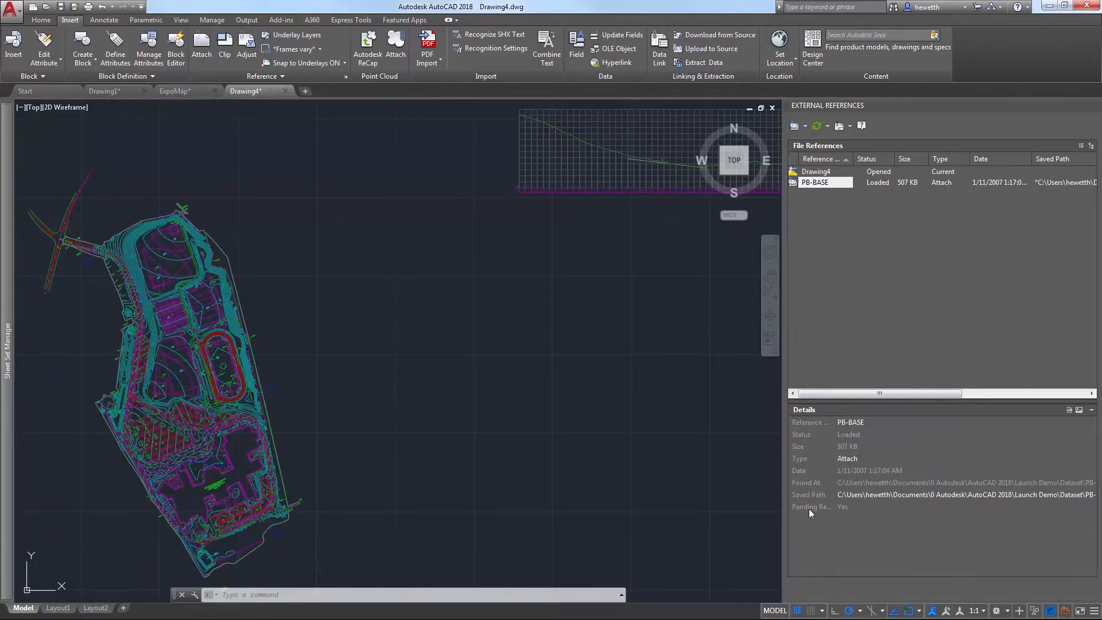
pyautogui.moveTo(843, 506)
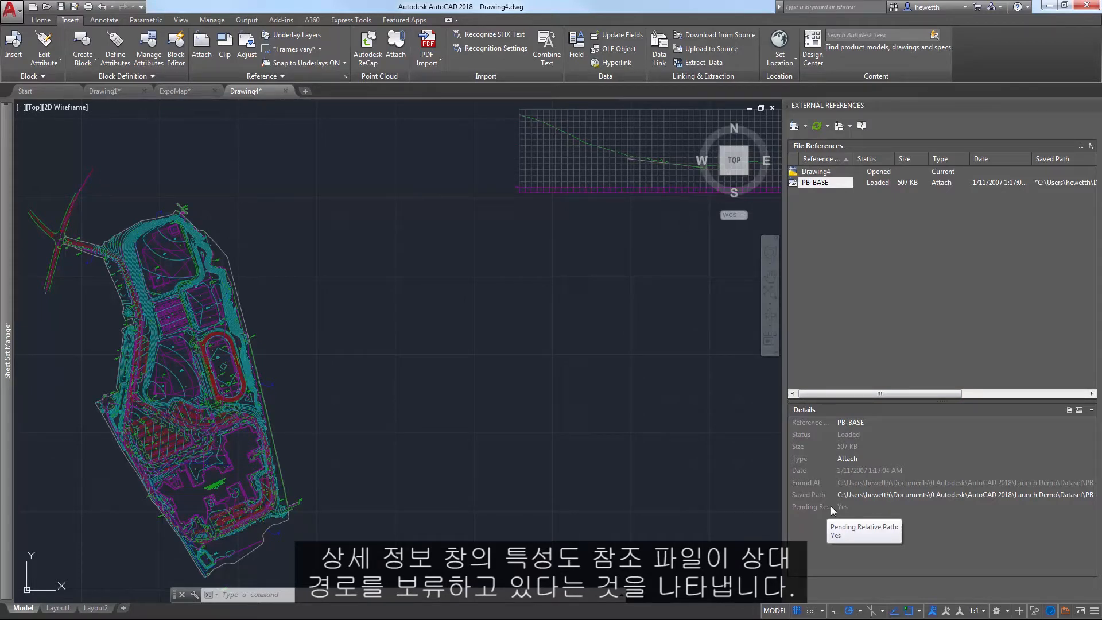
pyautogui.moveTo(590, 316)
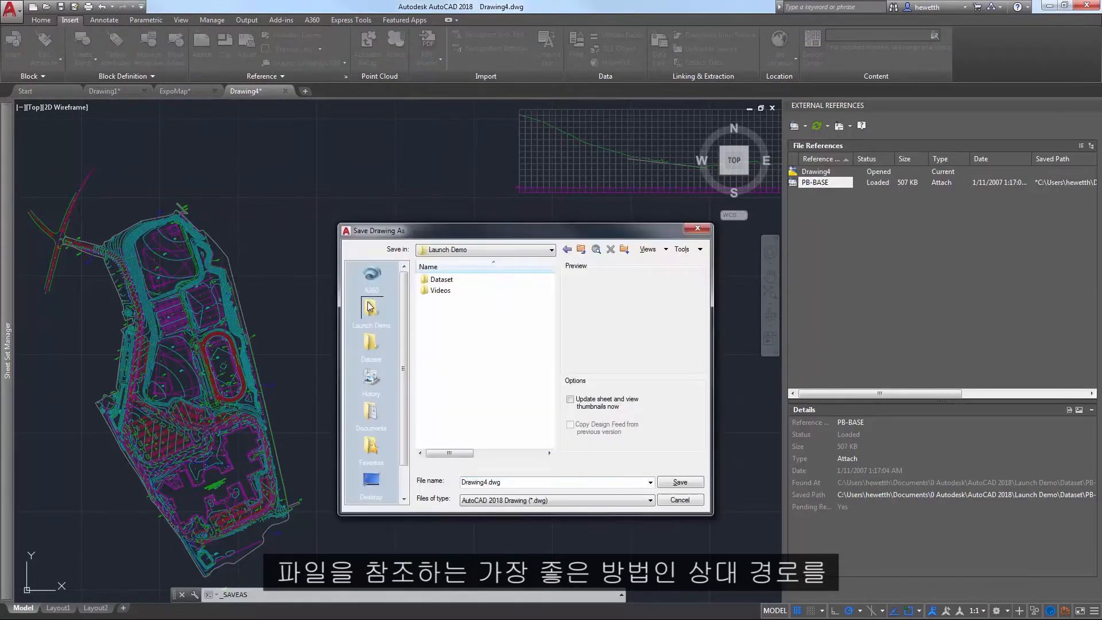
# Save Drawing4 in Launch Demo, confirm PB-BASE's saved path is now relative, and close Drawing4.
pyautogui.click(678, 481)
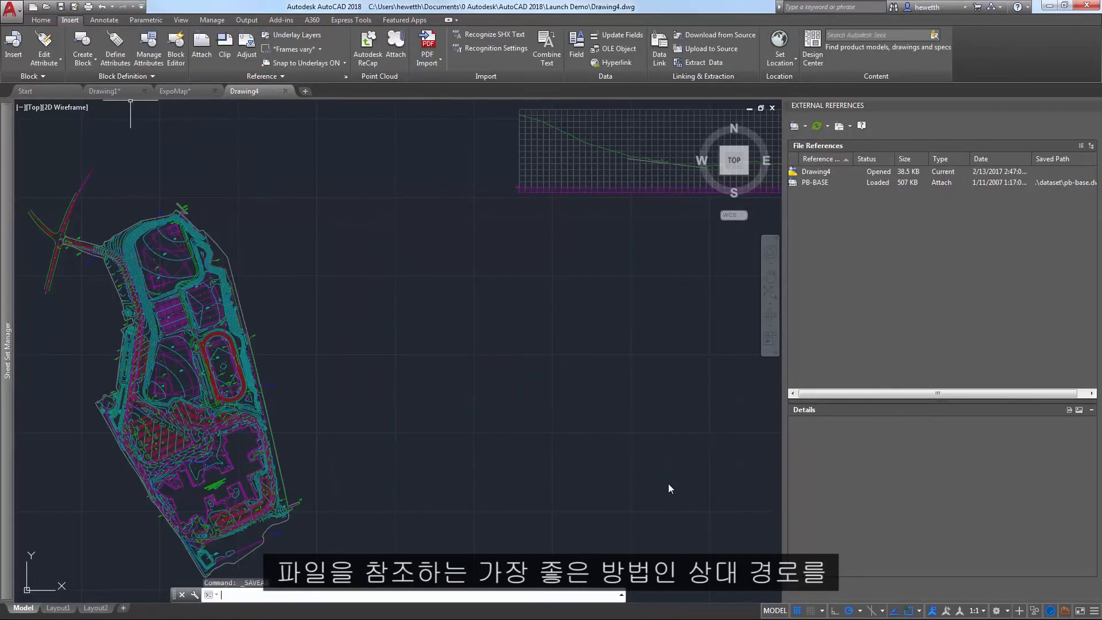
pyautogui.click(814, 182)
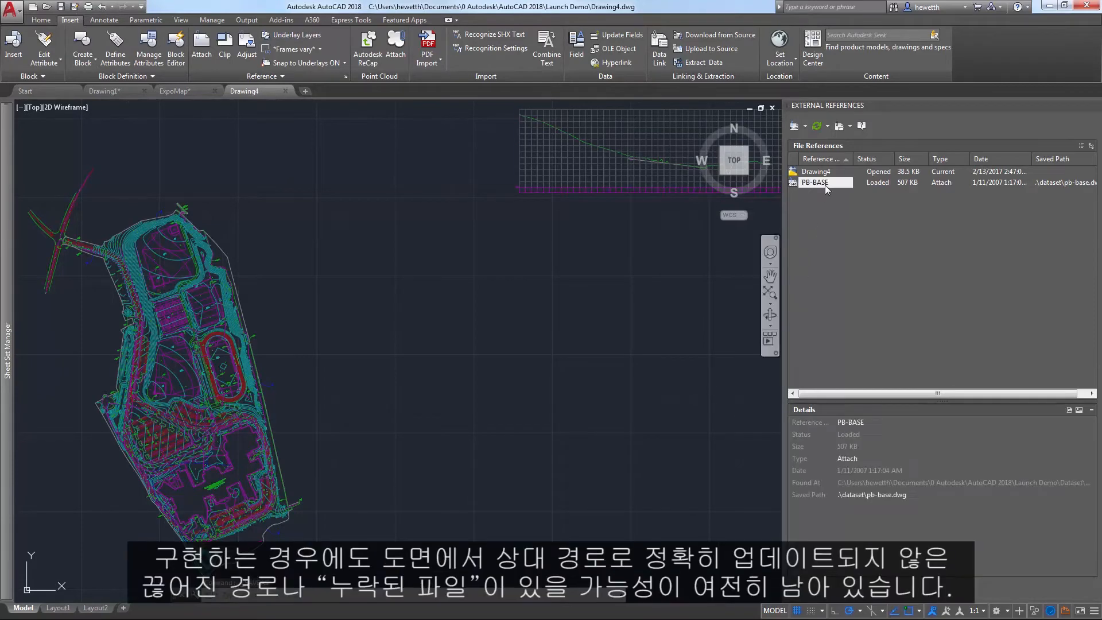
pyautogui.click(815, 182)
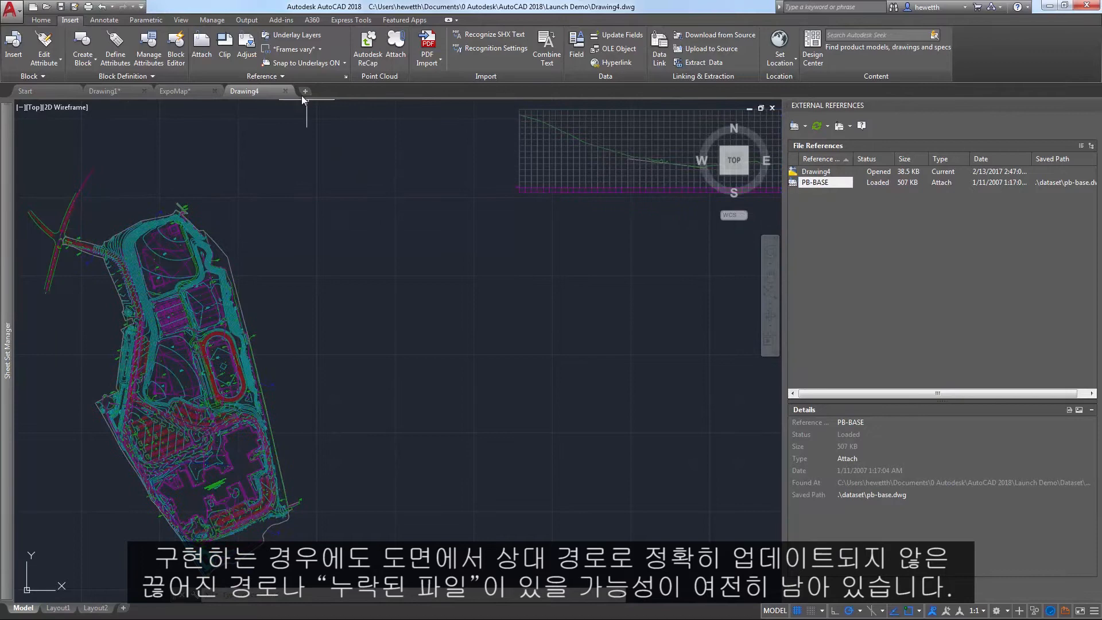
pyautogui.click(181, 91)
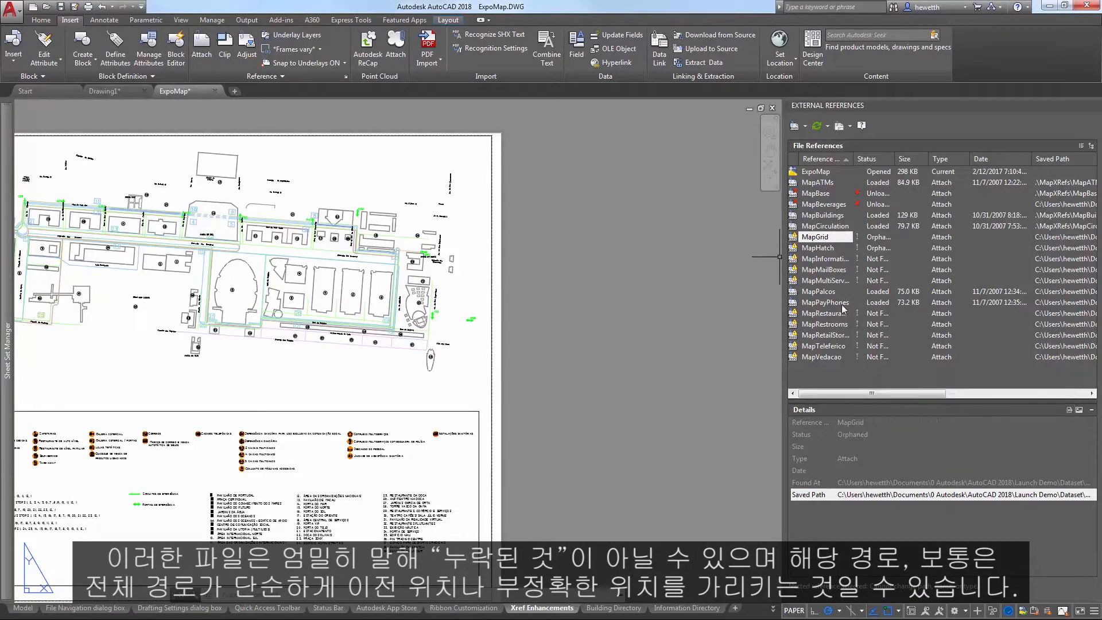
# Bring up the context menu for the Not Found MapInformation reference.
pyautogui.rightClick(824, 258)
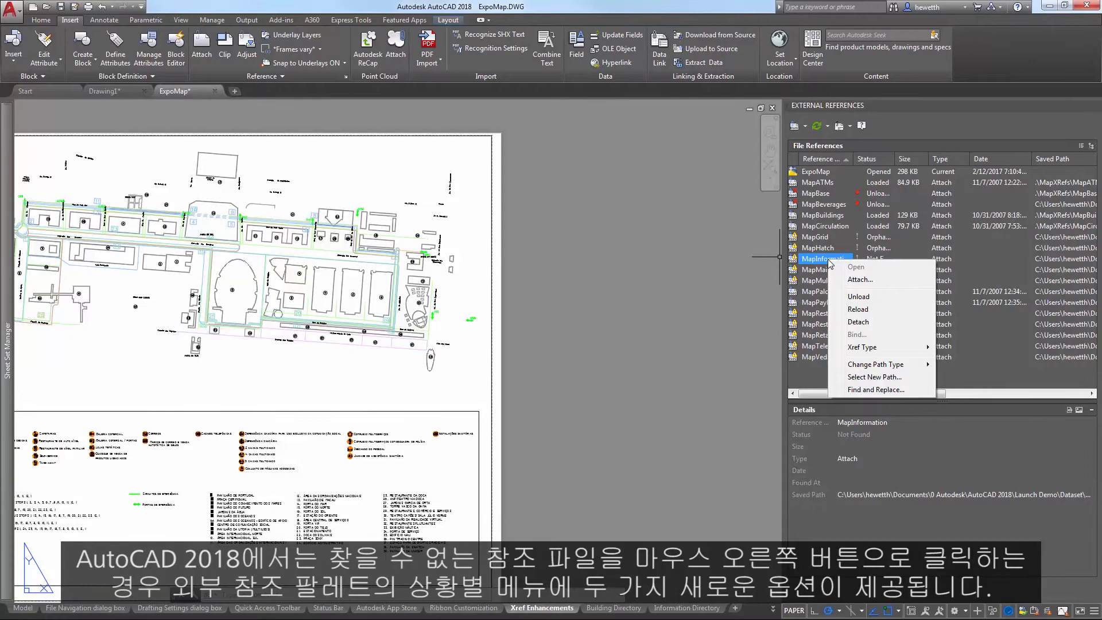
pyautogui.moveTo(835, 273)
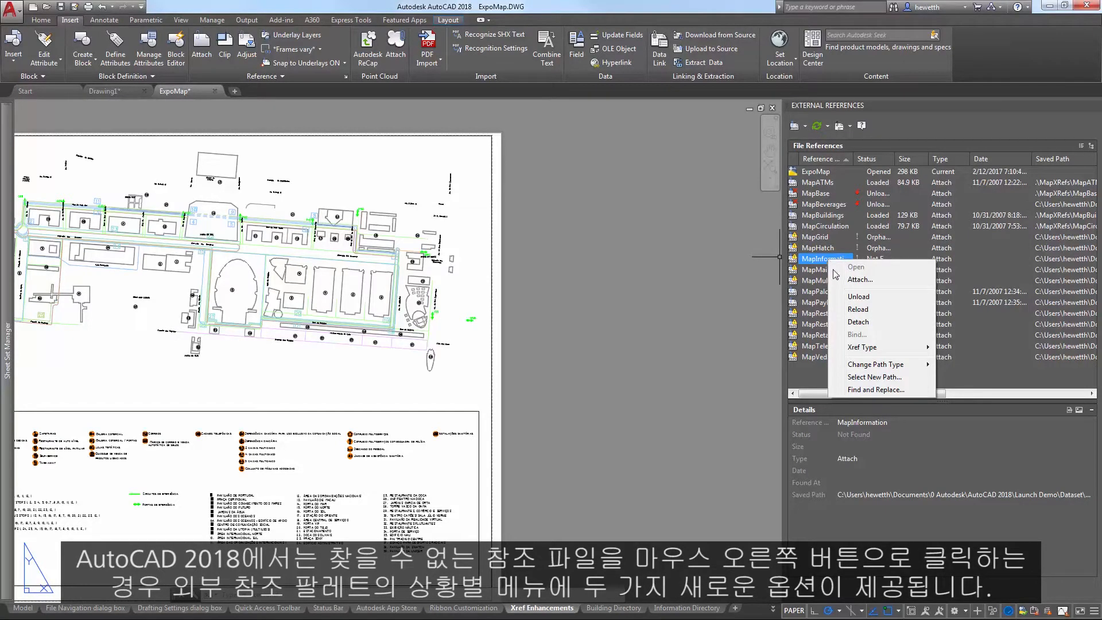
pyautogui.moveTo(856, 320)
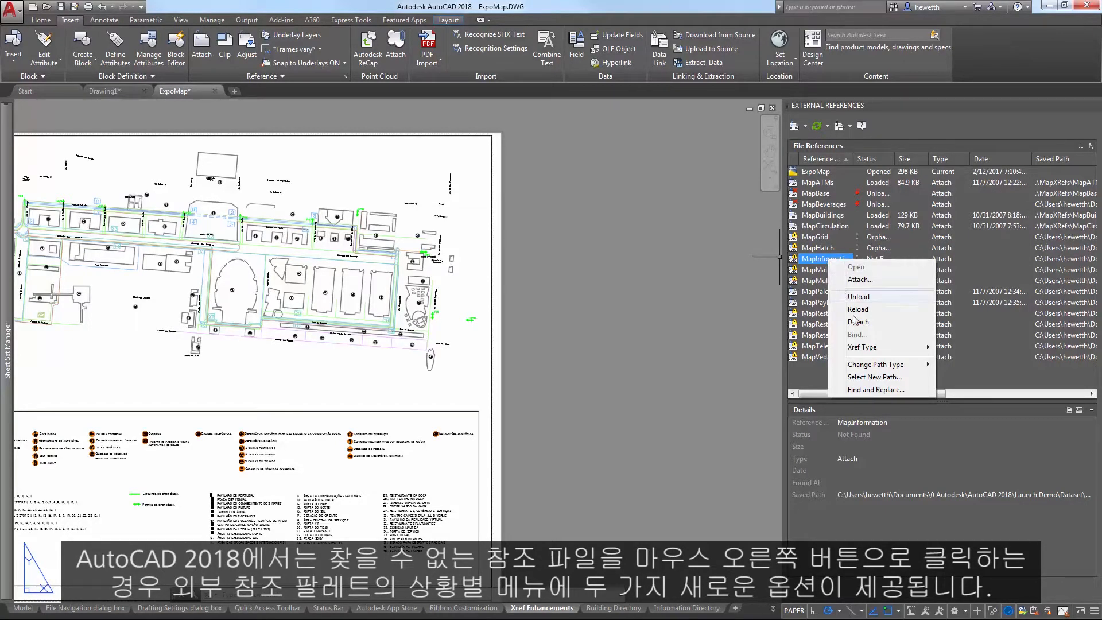
pyautogui.moveTo(874, 370)
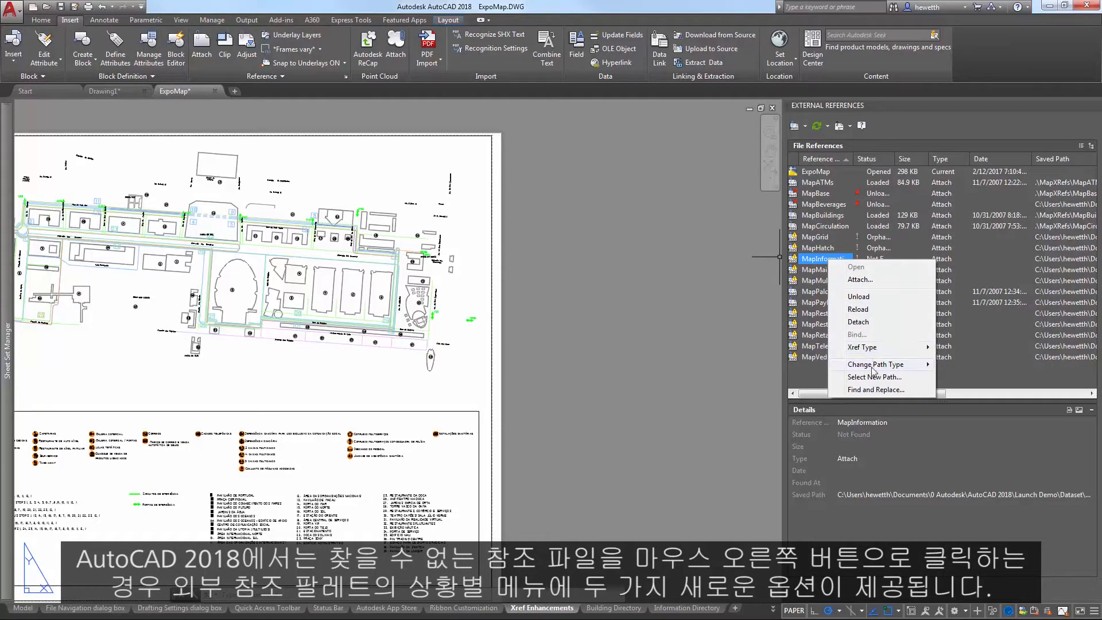
pyautogui.moveTo(873, 376)
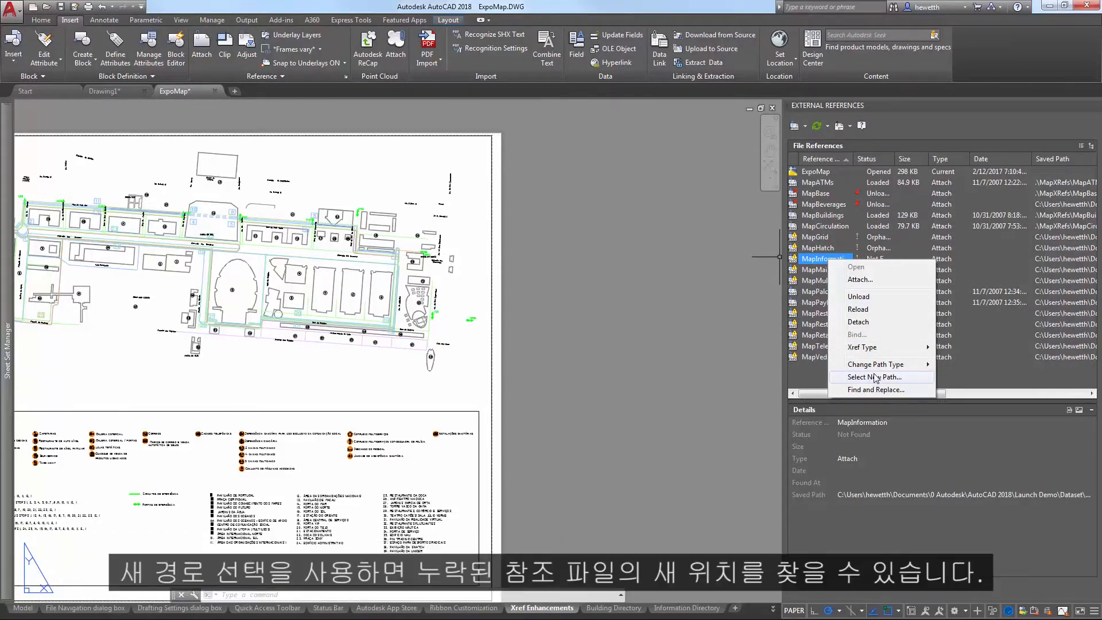
# Repoint MapInformation to ExistingMapXRefs and apply that location to the other missing references.
pyautogui.click(874, 376)
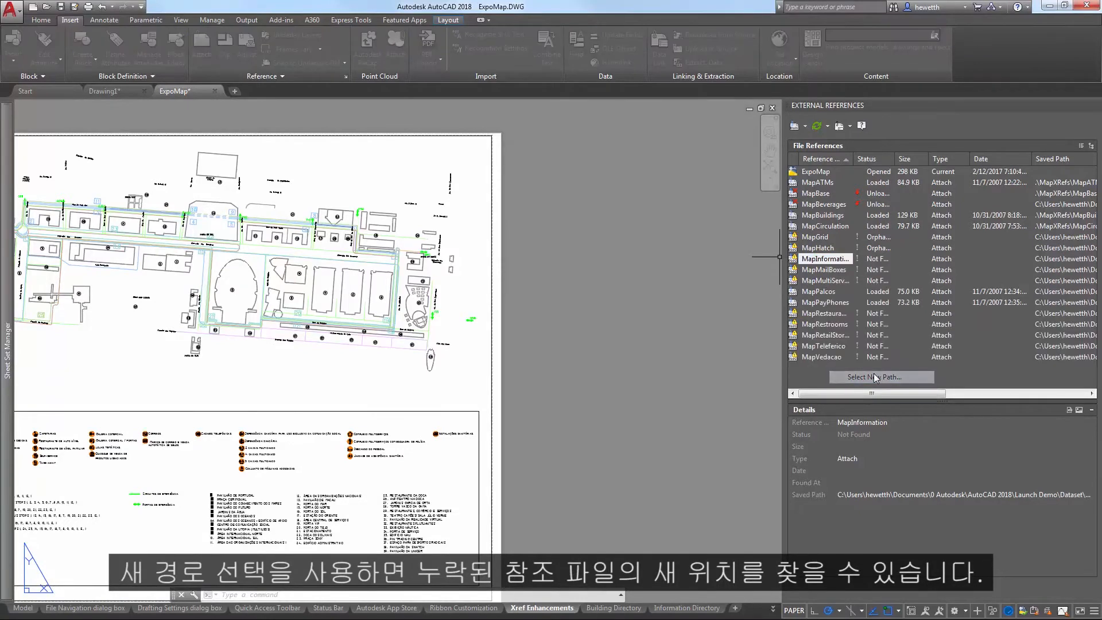
pyautogui.click(881, 376)
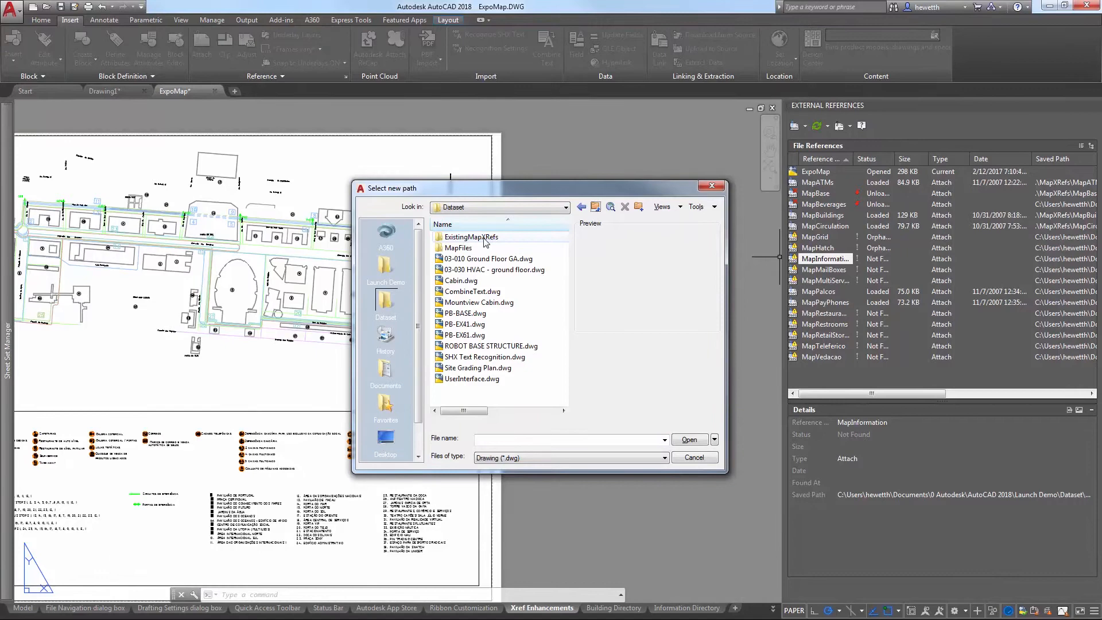
pyautogui.doubleClick(471, 237)
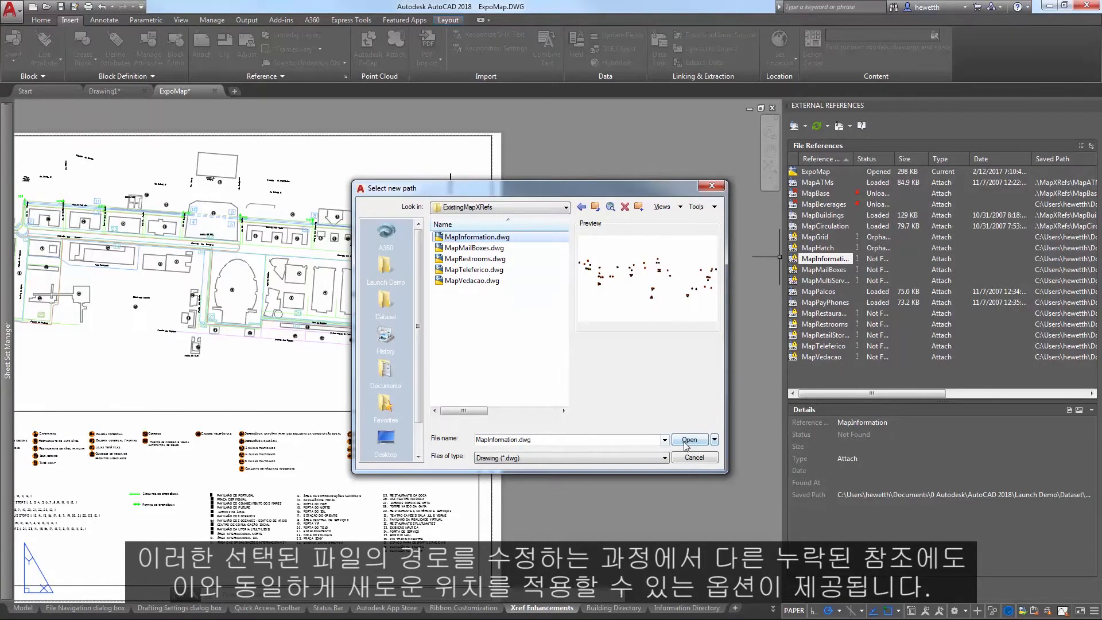
pyautogui.click(690, 439)
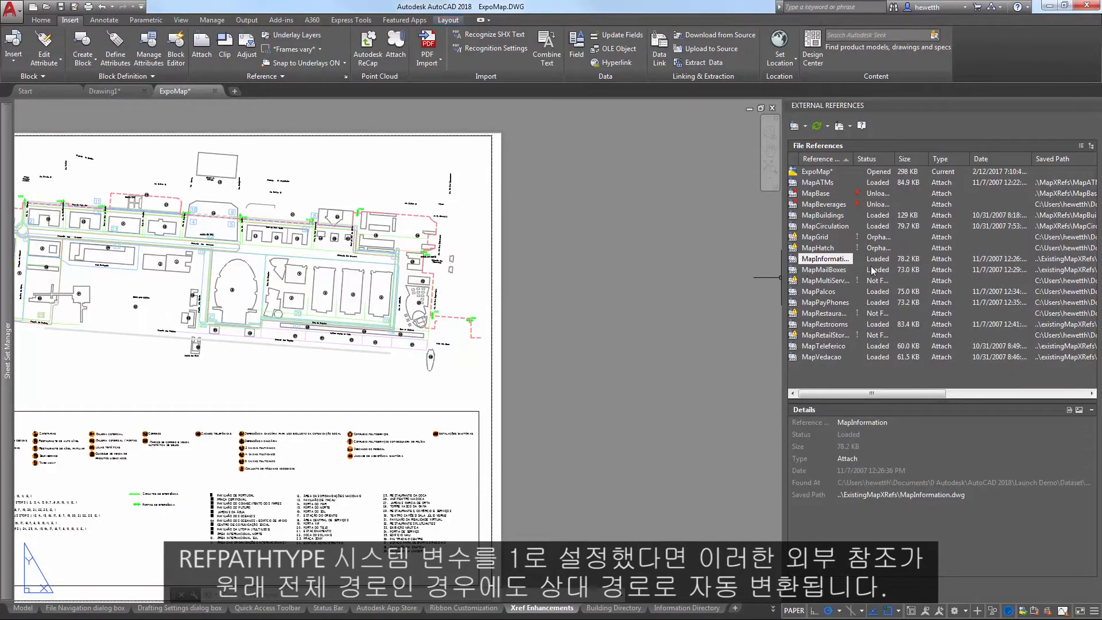
pyautogui.moveTo(878, 359)
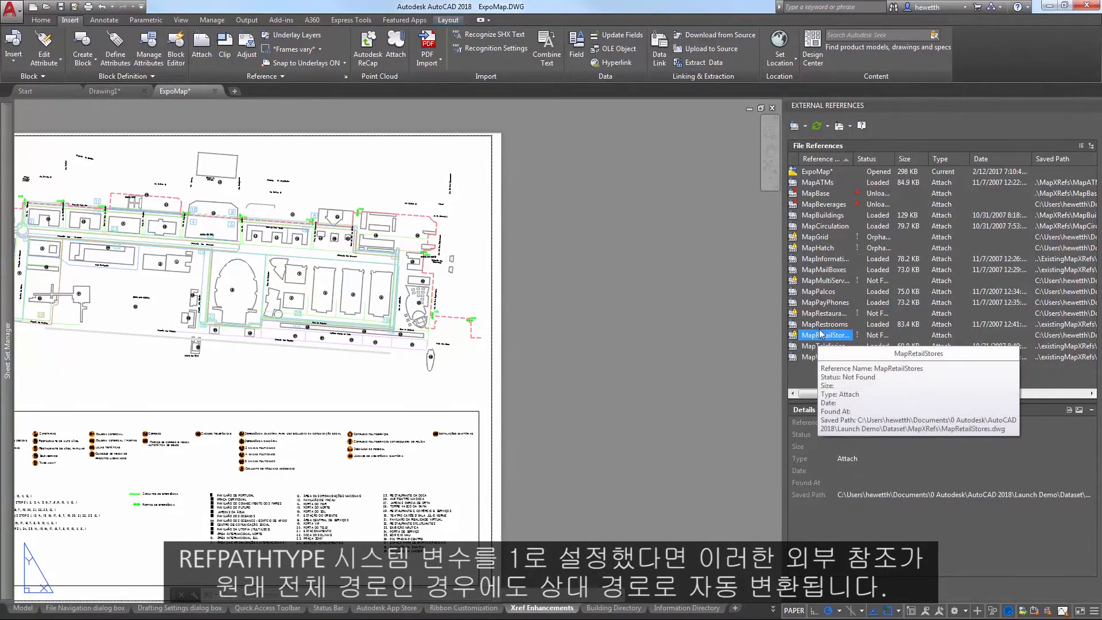
# Replace the old saved path with the Services folder for MapMultiServices, MapRestaurants and MapRetailStores.
pyautogui.click(824, 313)
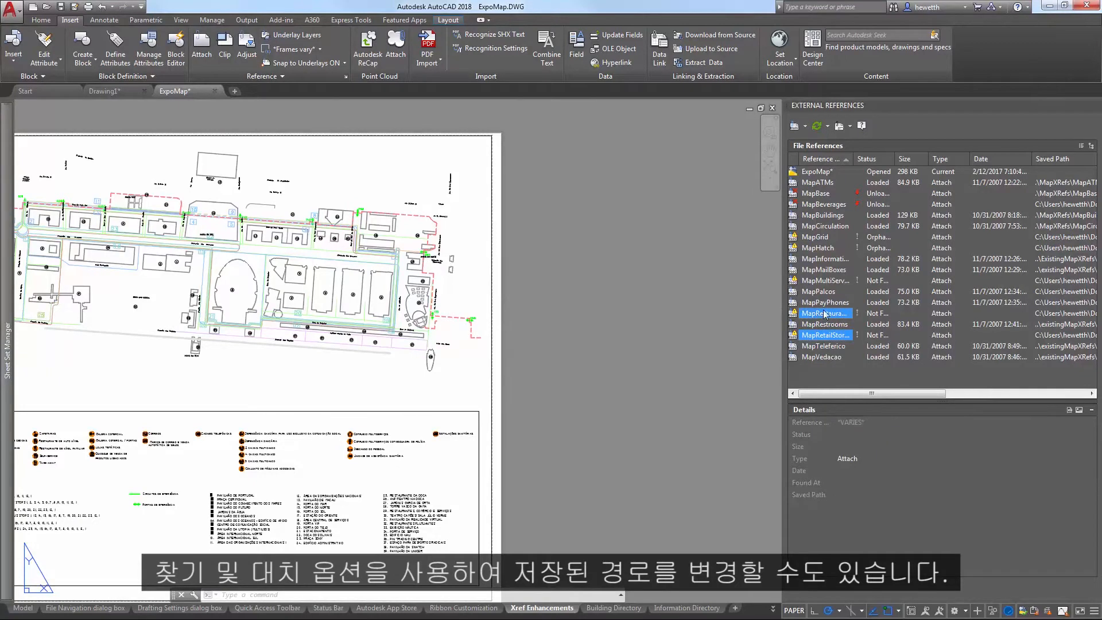
pyautogui.moveTo(821, 280)
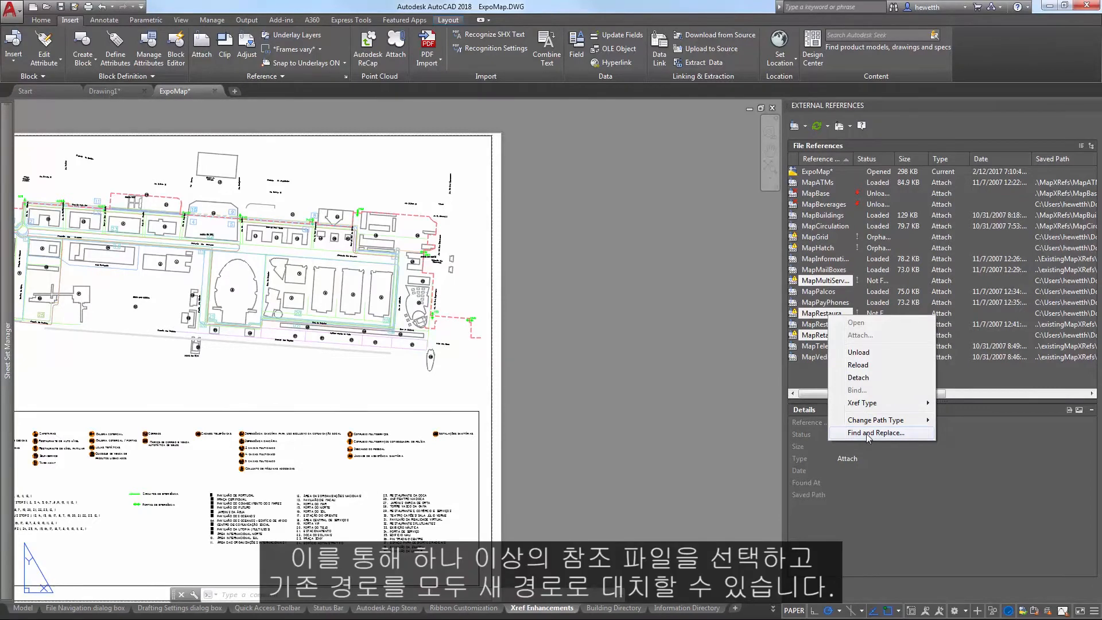
pyautogui.click(873, 433)
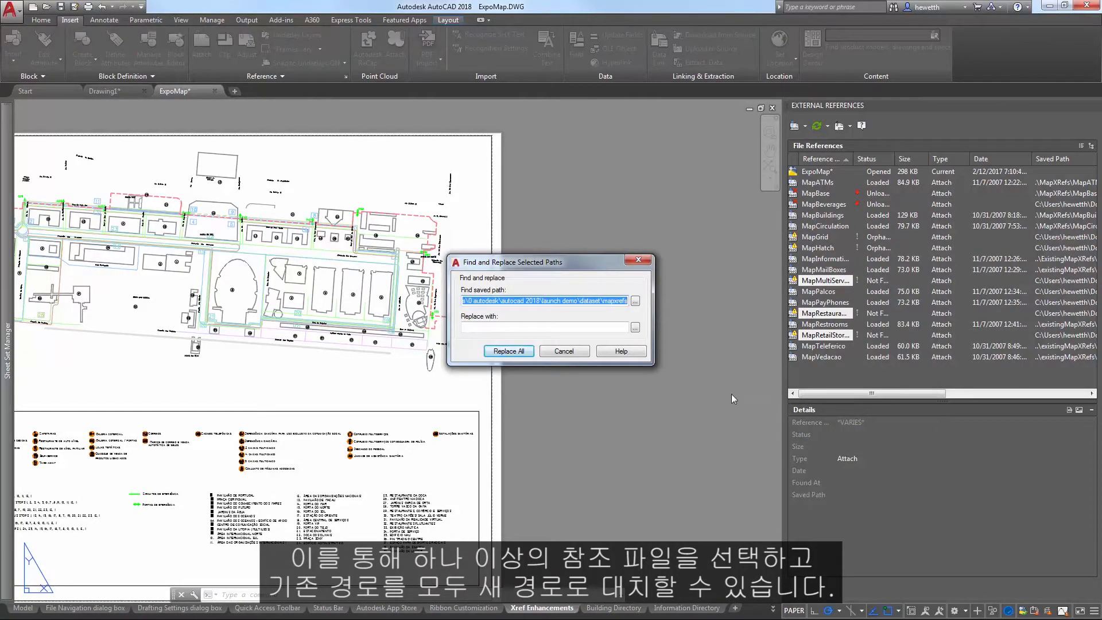
pyautogui.click(544, 326)
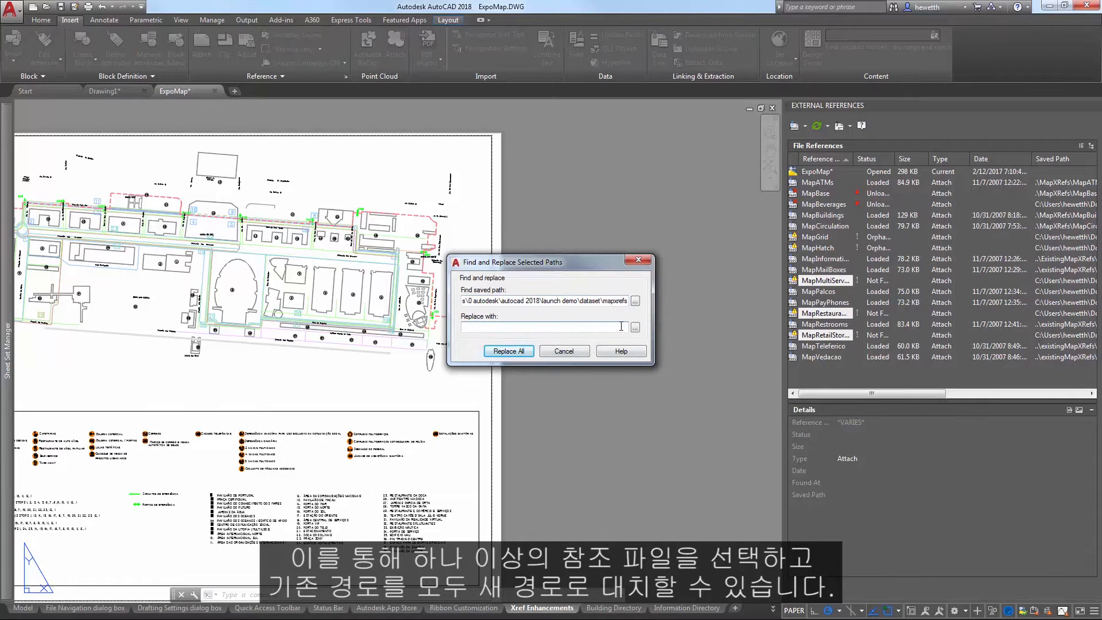
pyautogui.click(633, 326)
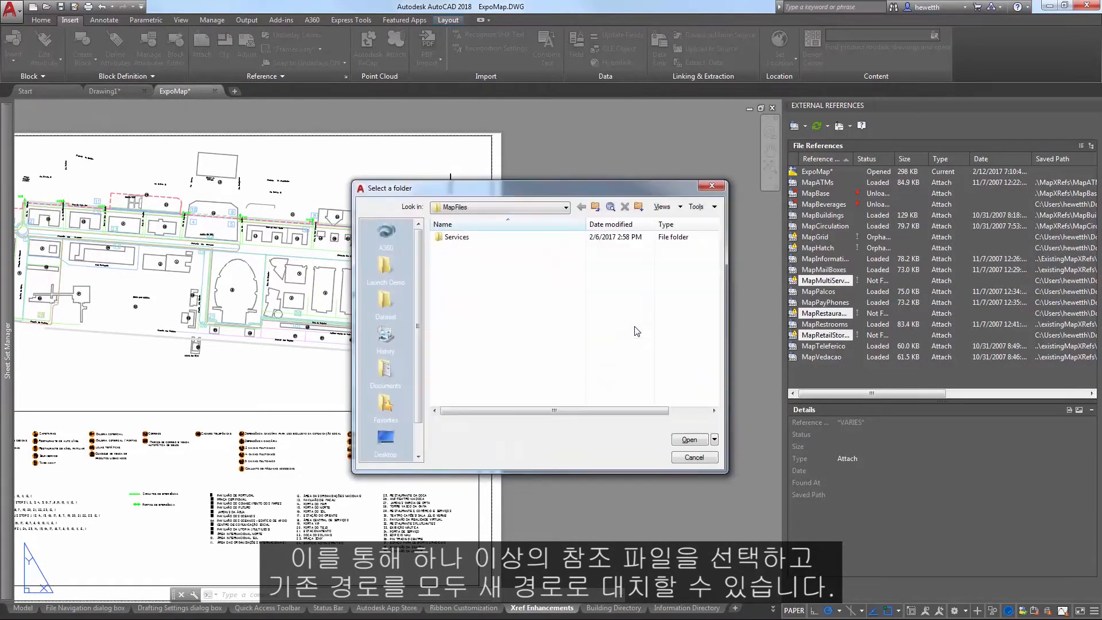
pyautogui.doubleClick(456, 237)
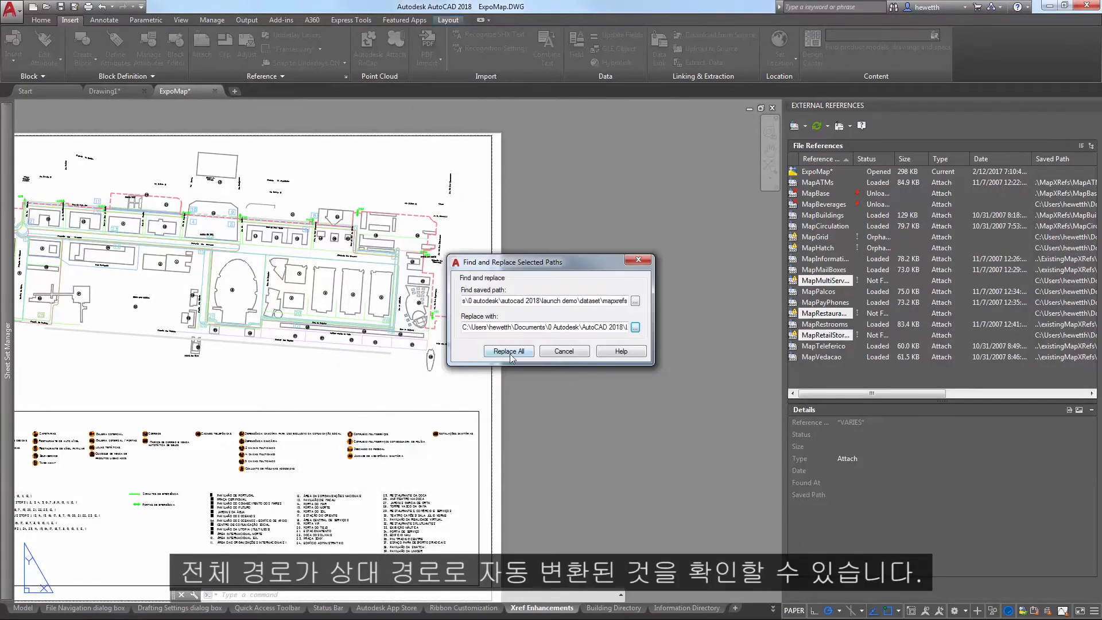
pyautogui.click(508, 352)
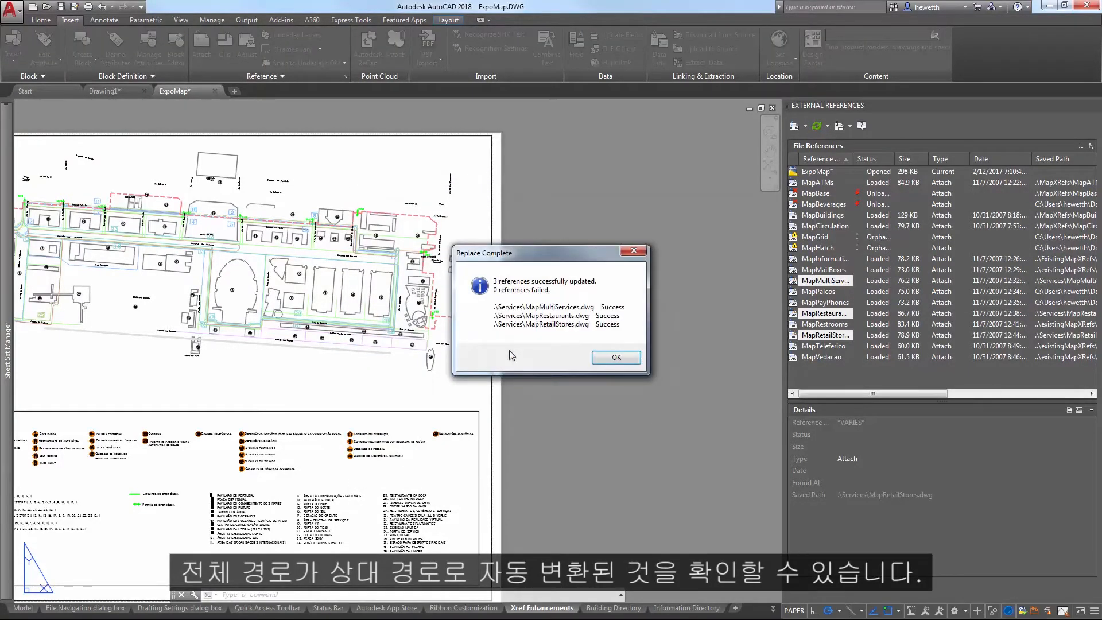
pyautogui.click(614, 357)
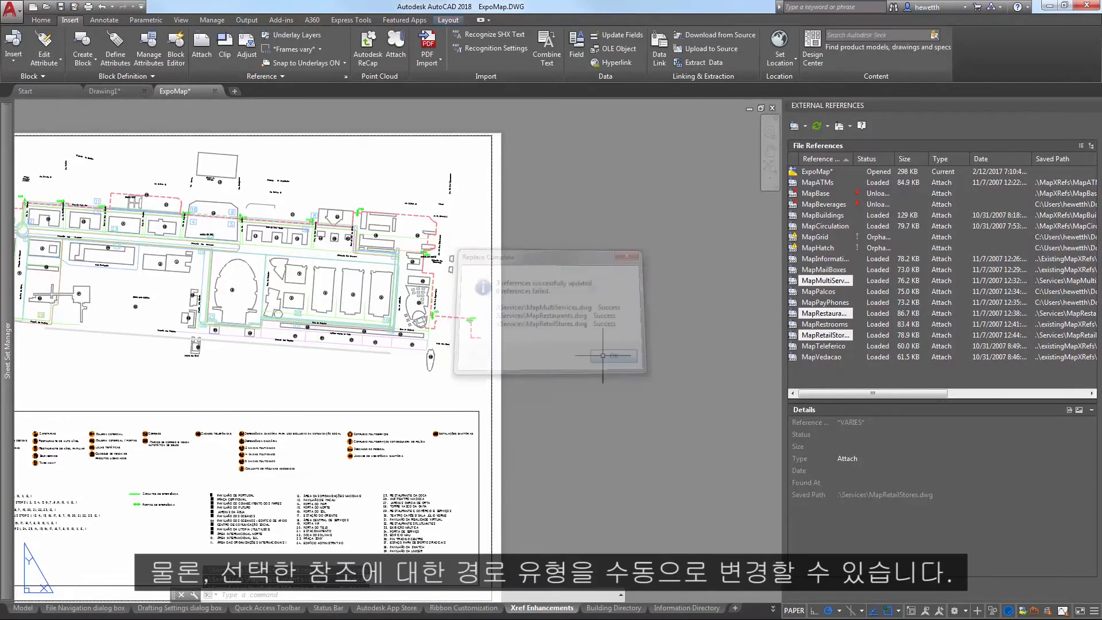
pyautogui.click(608, 356)
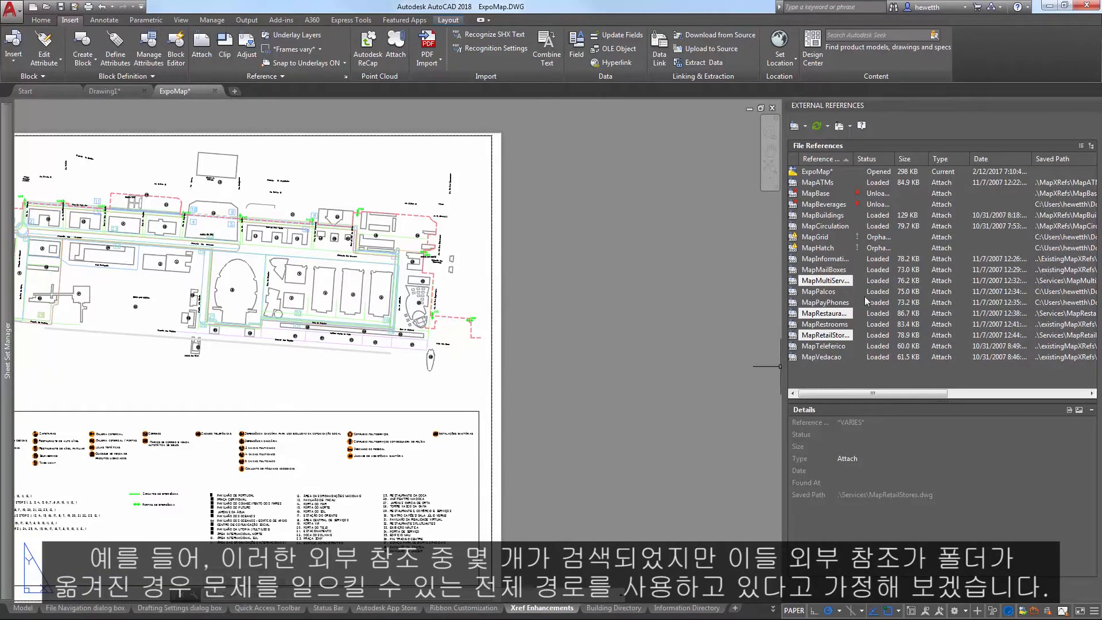
pyautogui.click(818, 290)
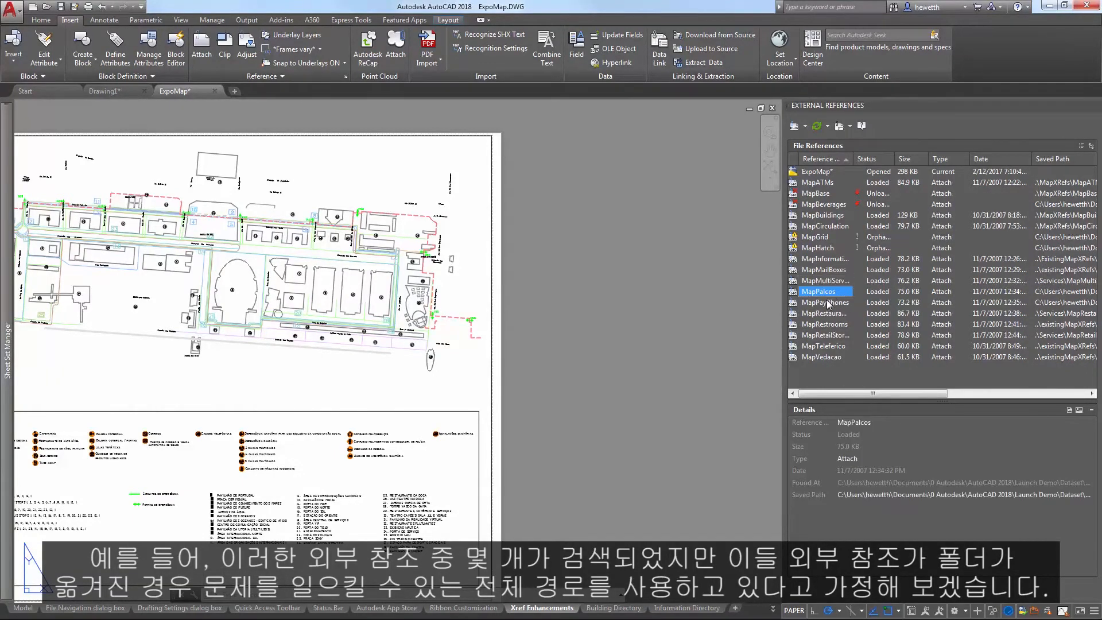
pyautogui.moveTo(828, 300)
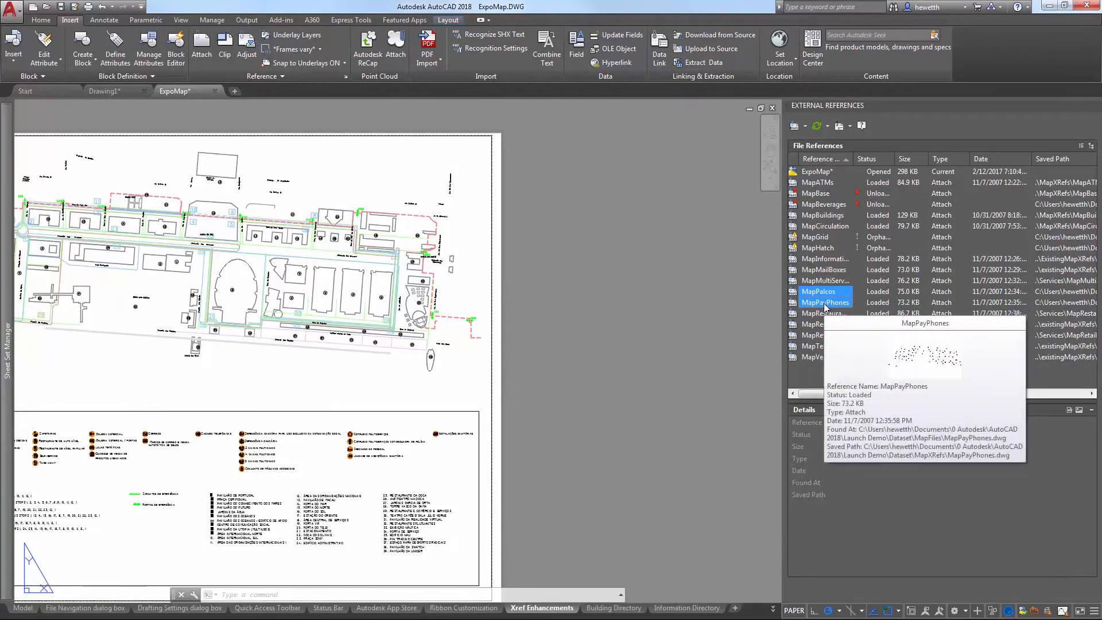
pyautogui.rightClick(825, 302)
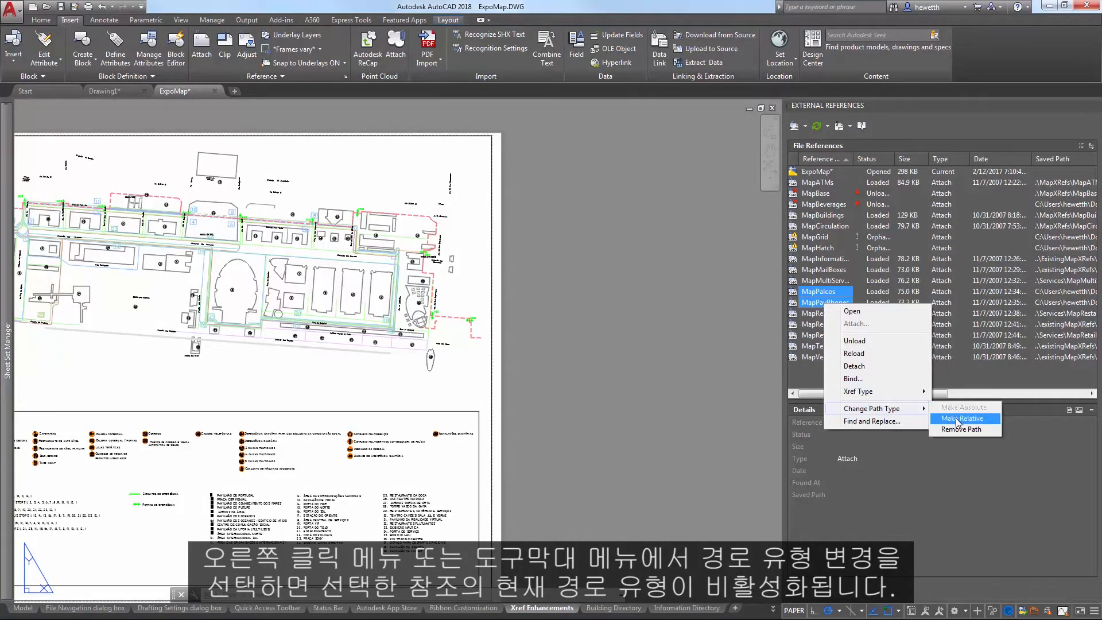
pyautogui.moveTo(964, 408)
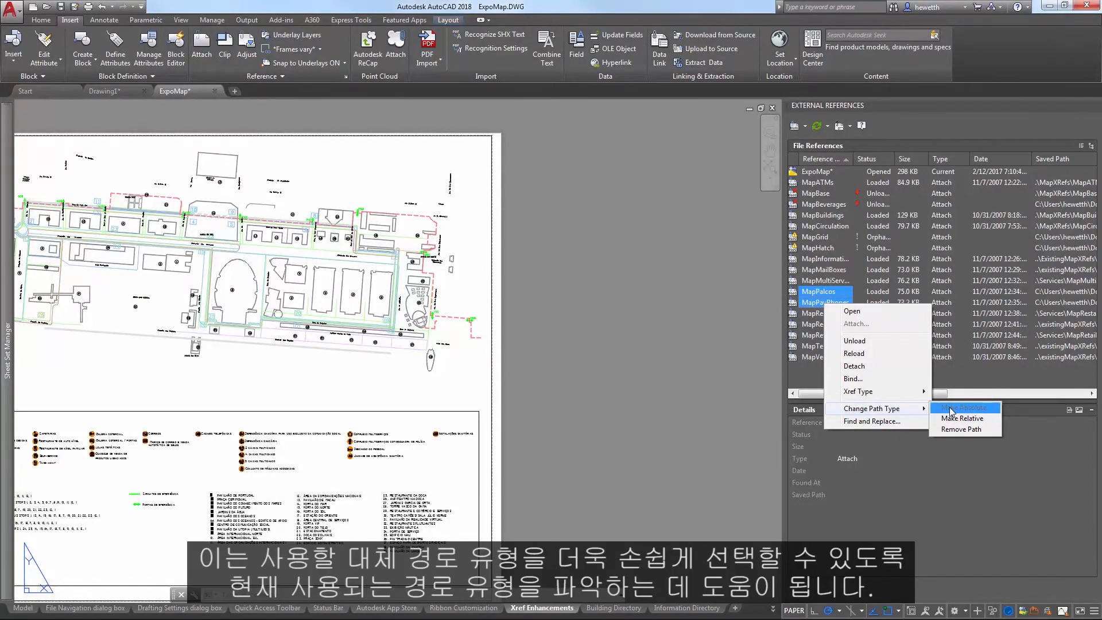
pyautogui.moveTo(980, 276)
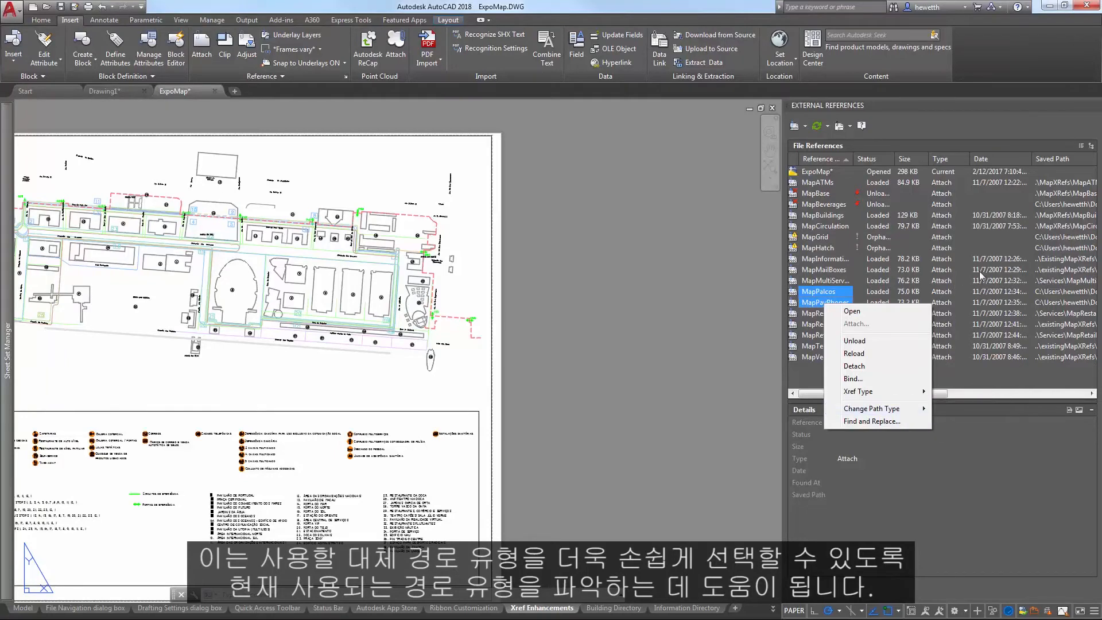
pyautogui.click(824, 270)
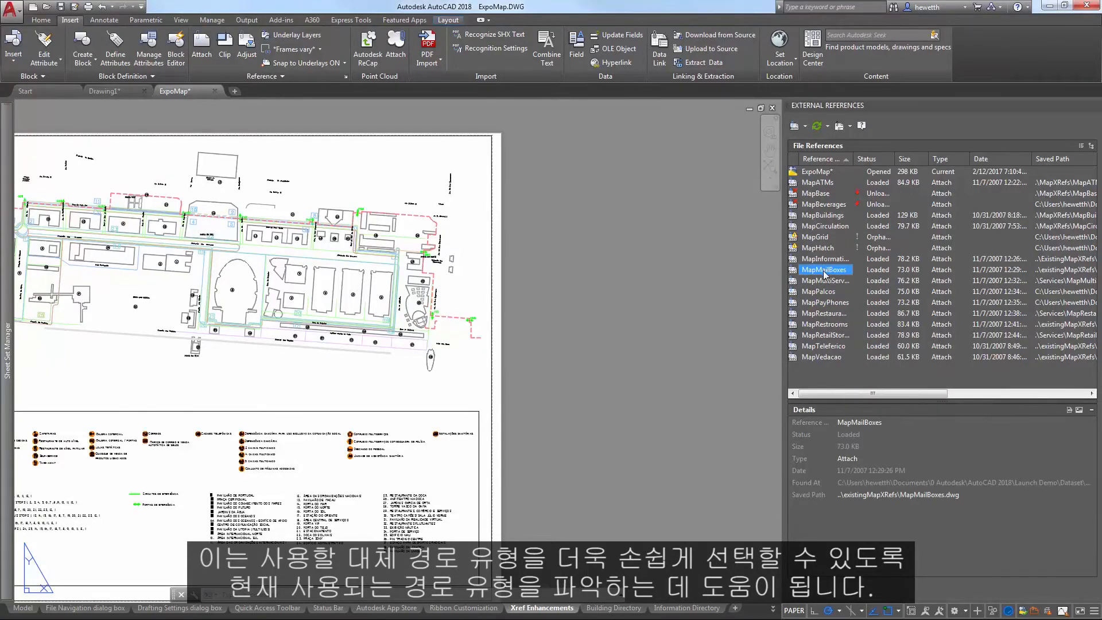
# Save ExpoMap into Launch Demo and choose Update relative paths for its references.
pyautogui.rightClick(824, 269)
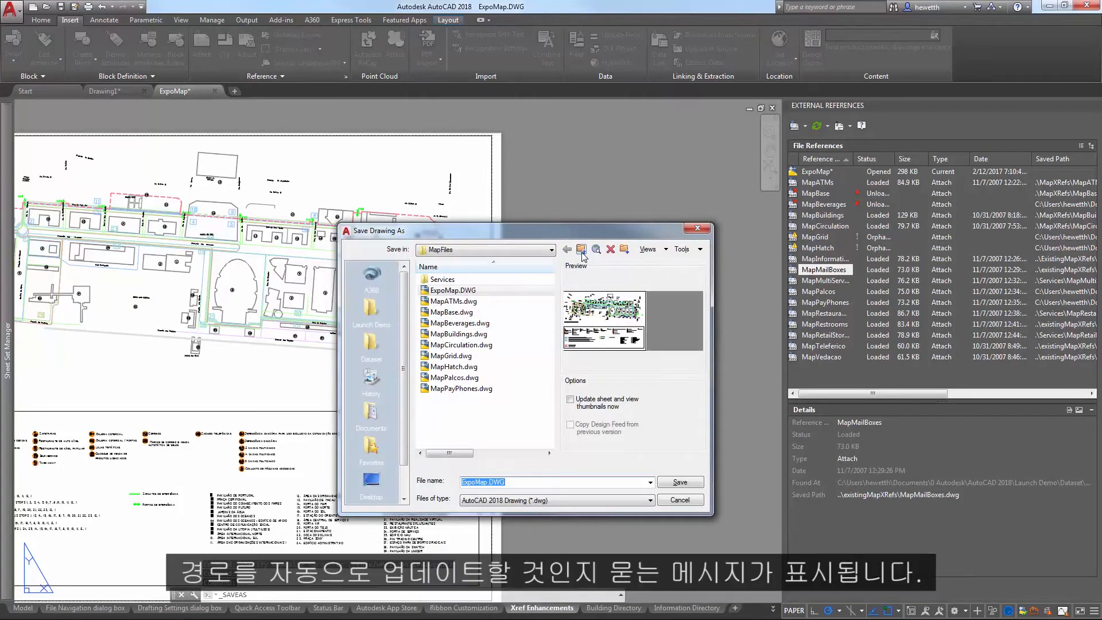
pyautogui.click(566, 249)
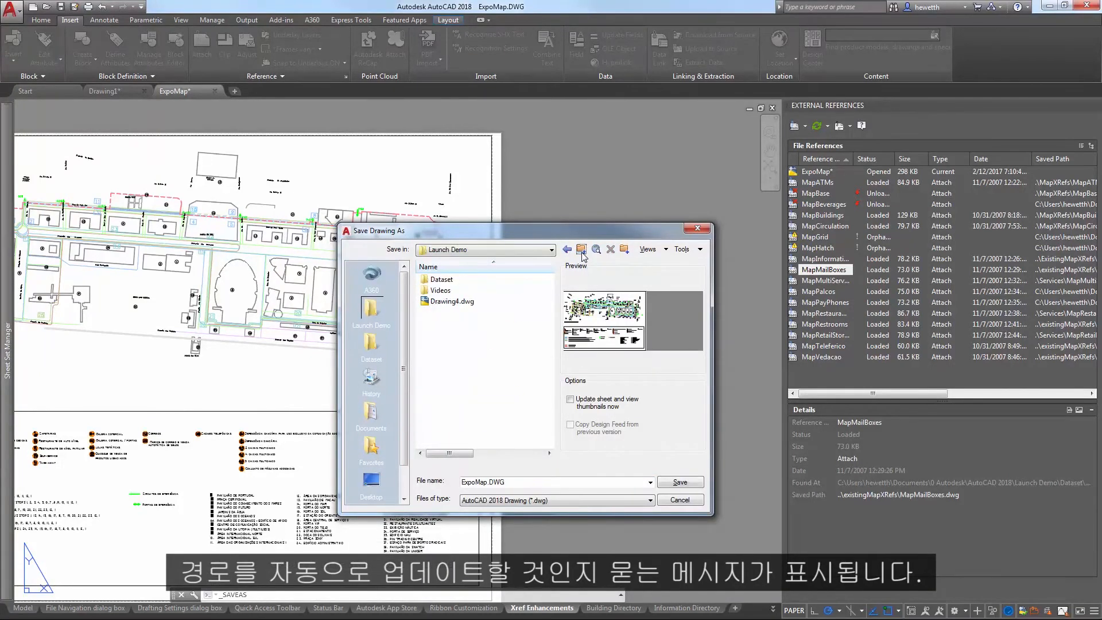
pyautogui.moveTo(572, 424)
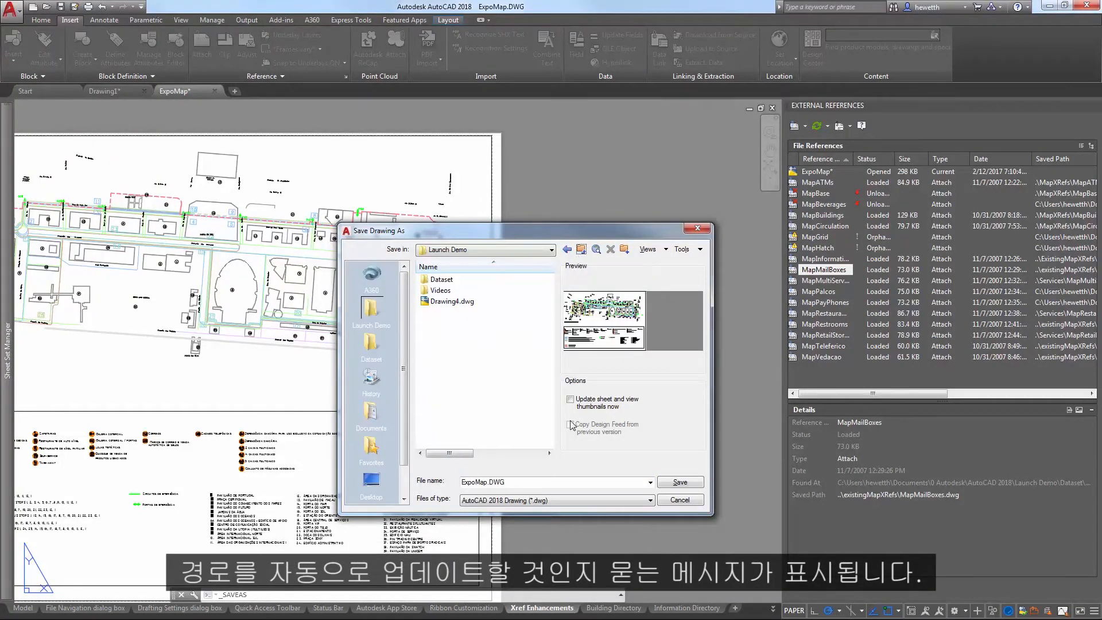
pyautogui.click(677, 481)
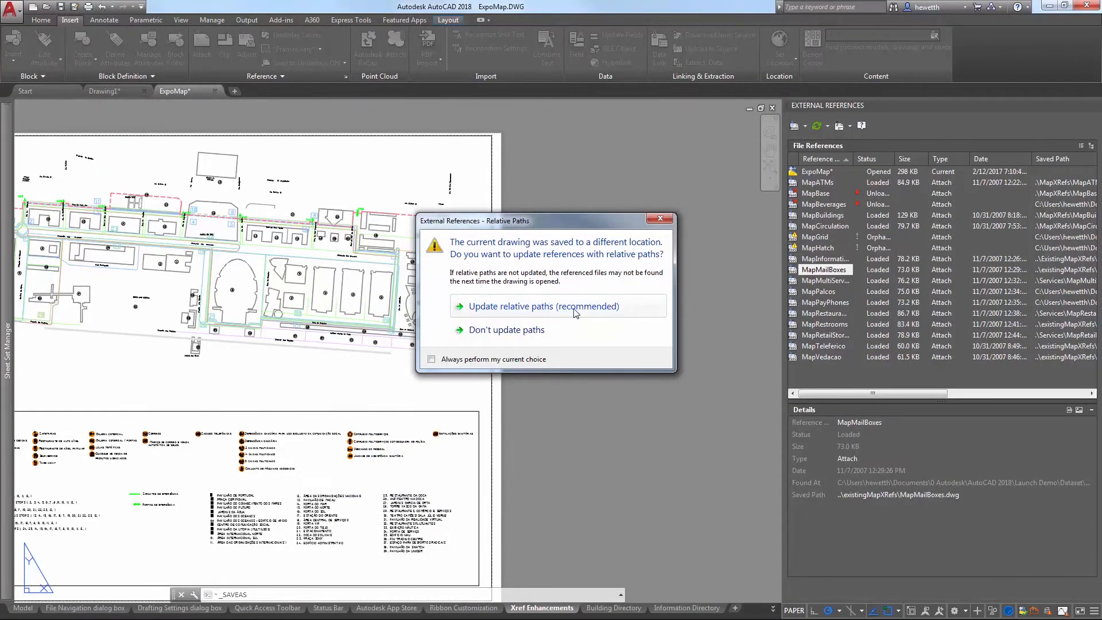
pyautogui.click(542, 306)
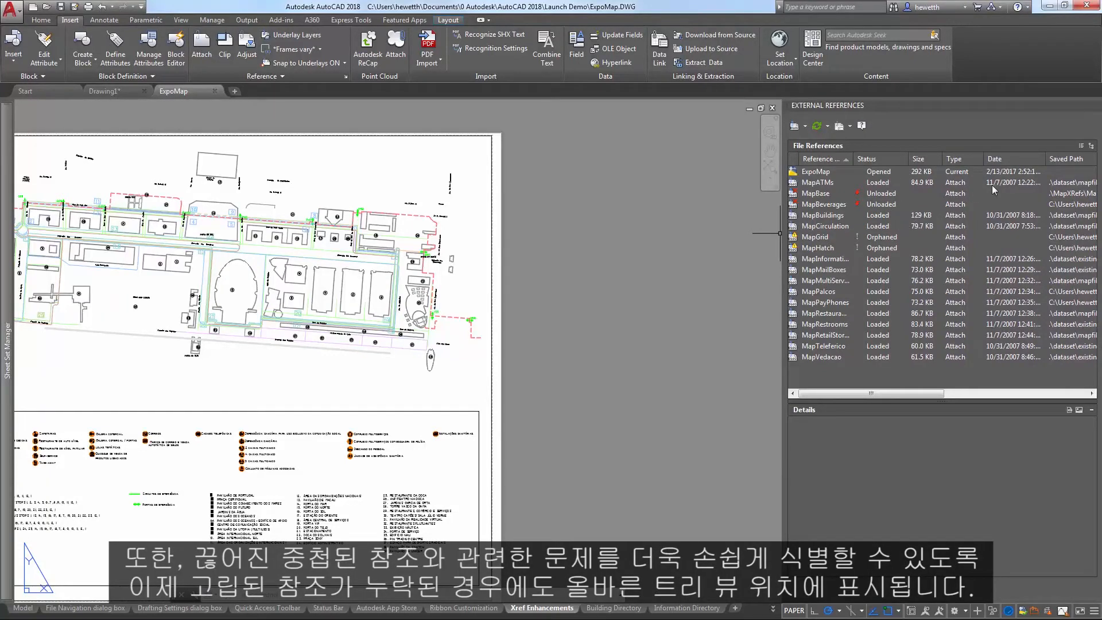
pyautogui.click(1082, 146)
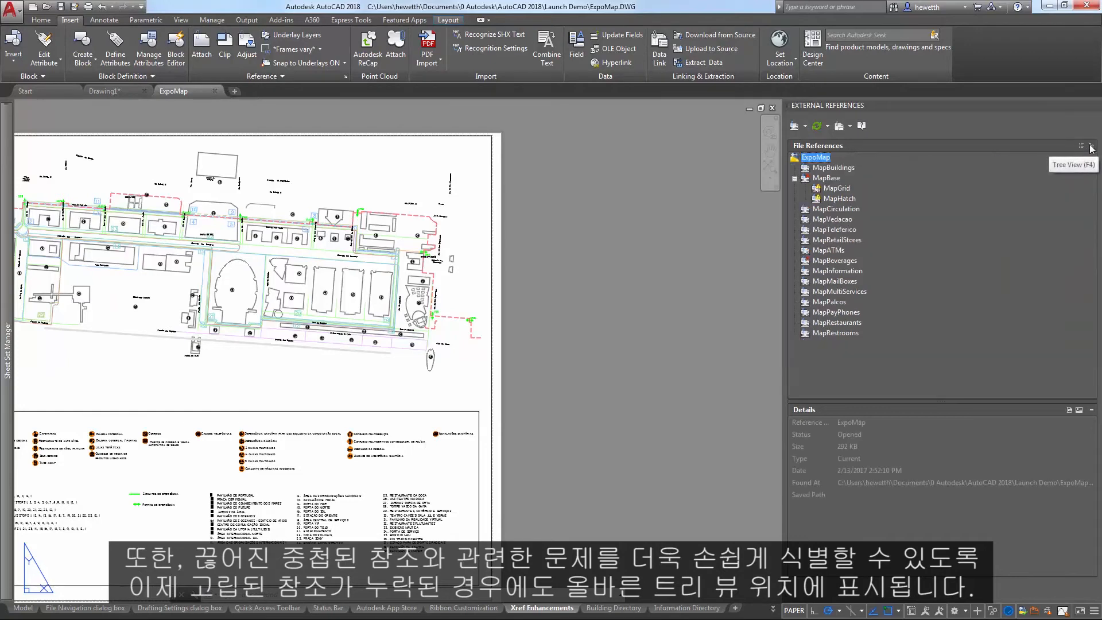
pyautogui.moveTo(837, 204)
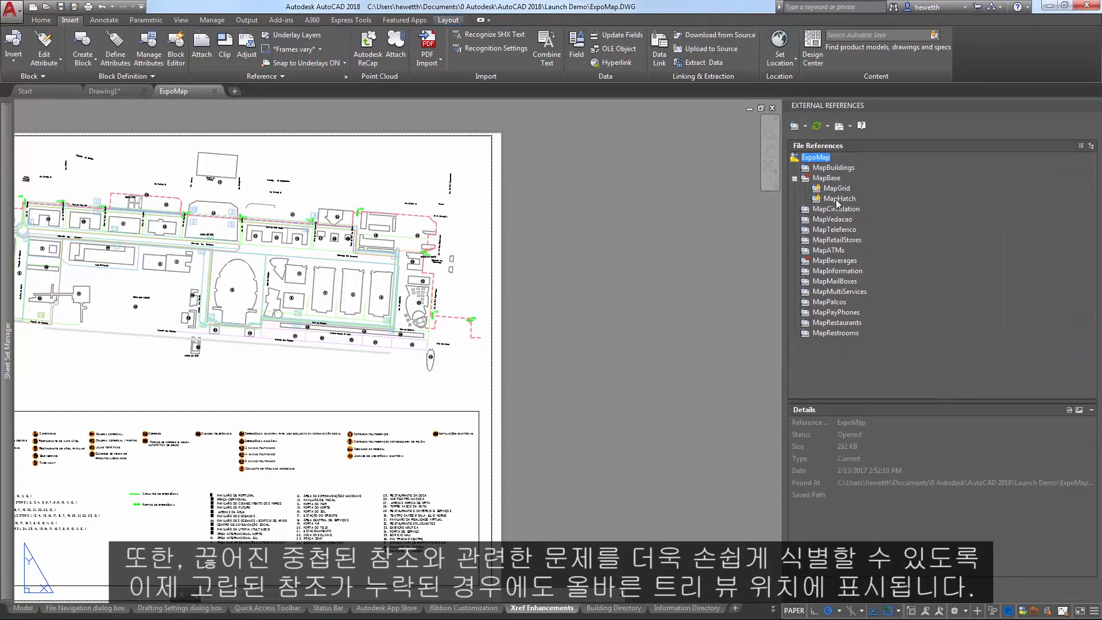
pyautogui.moveTo(840, 198)
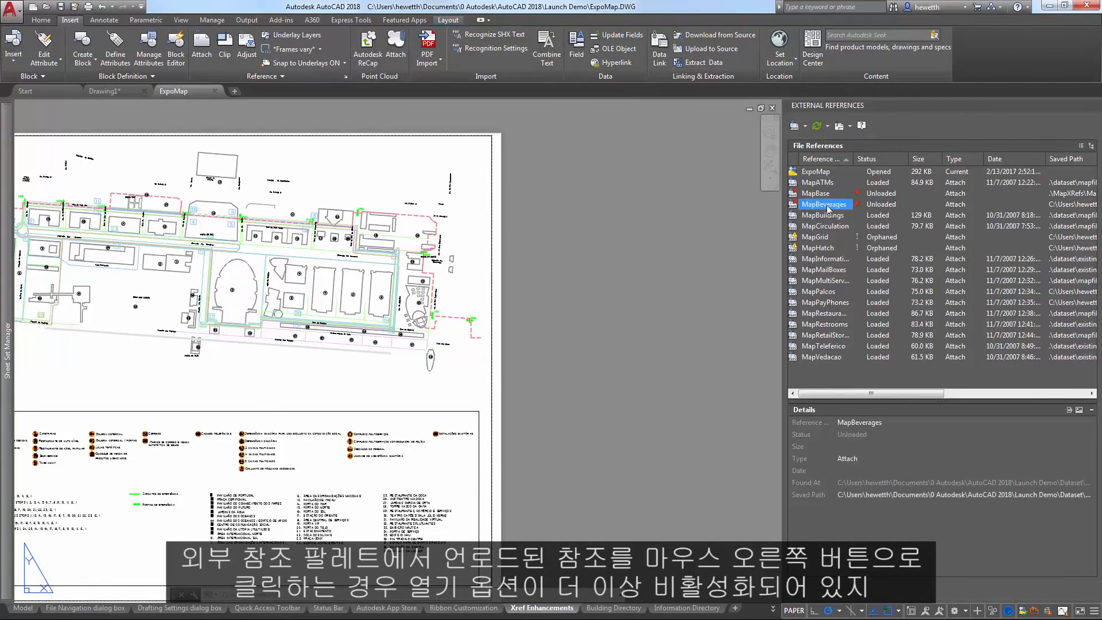
pyautogui.rightClick(824, 204)
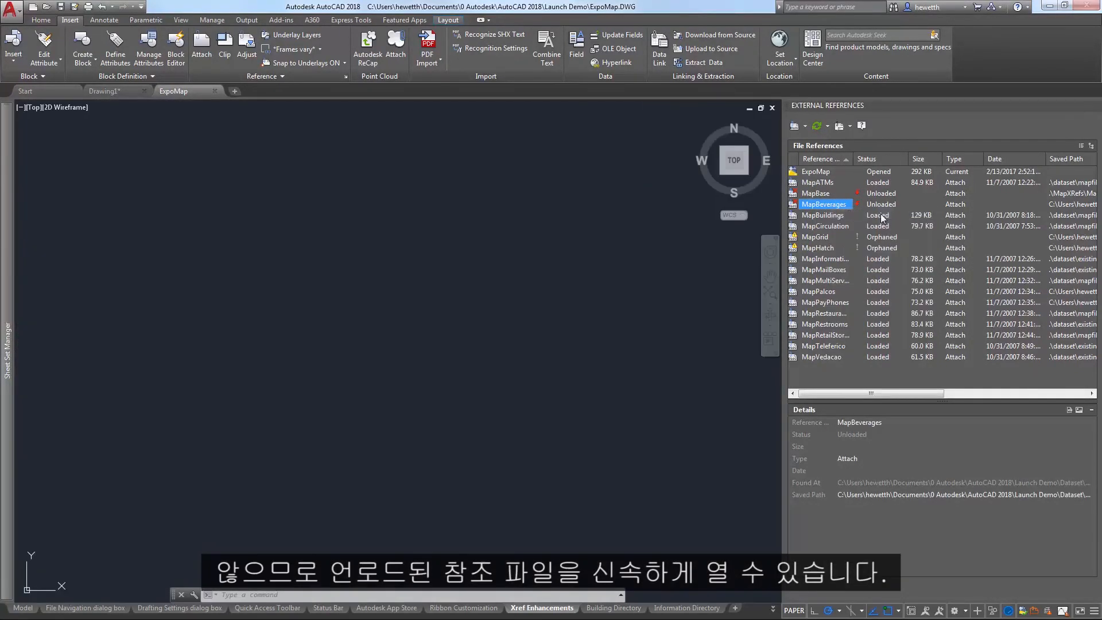
pyautogui.doubleClick(823, 205)
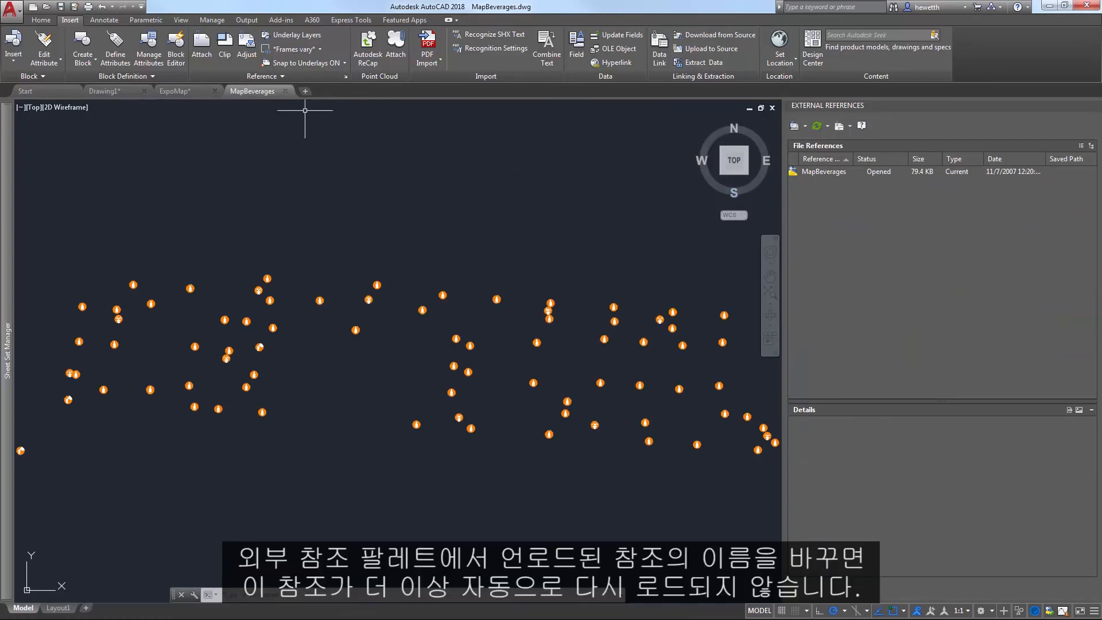
pyautogui.click(174, 91)
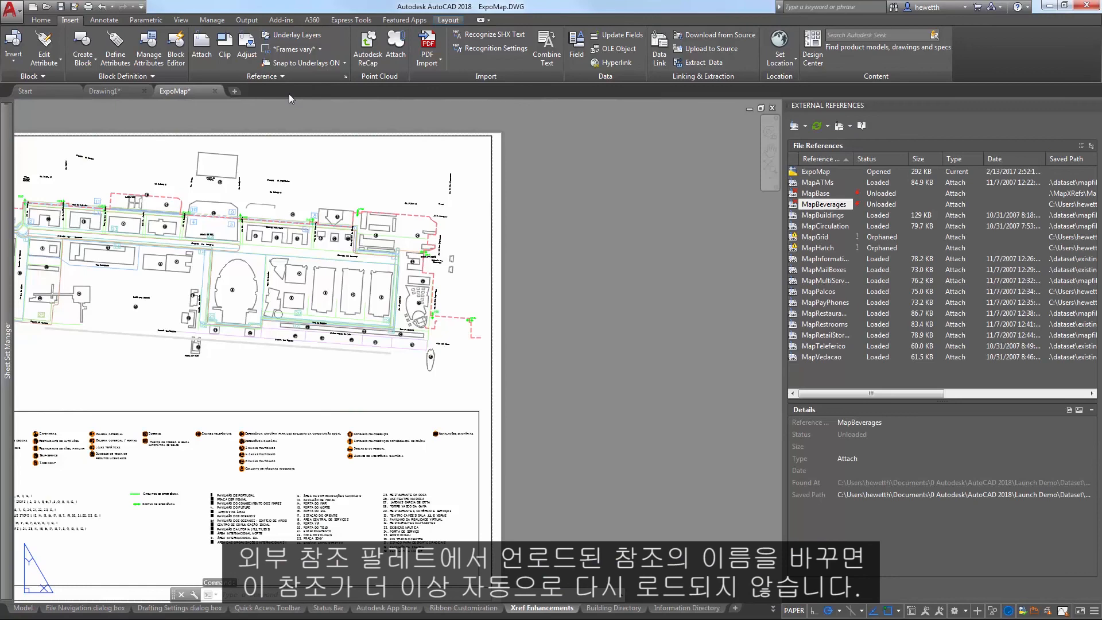
# Rename MapBeverages to Beverages in the palette, then select MapCirculation.
pyautogui.doubleClick(824, 204)
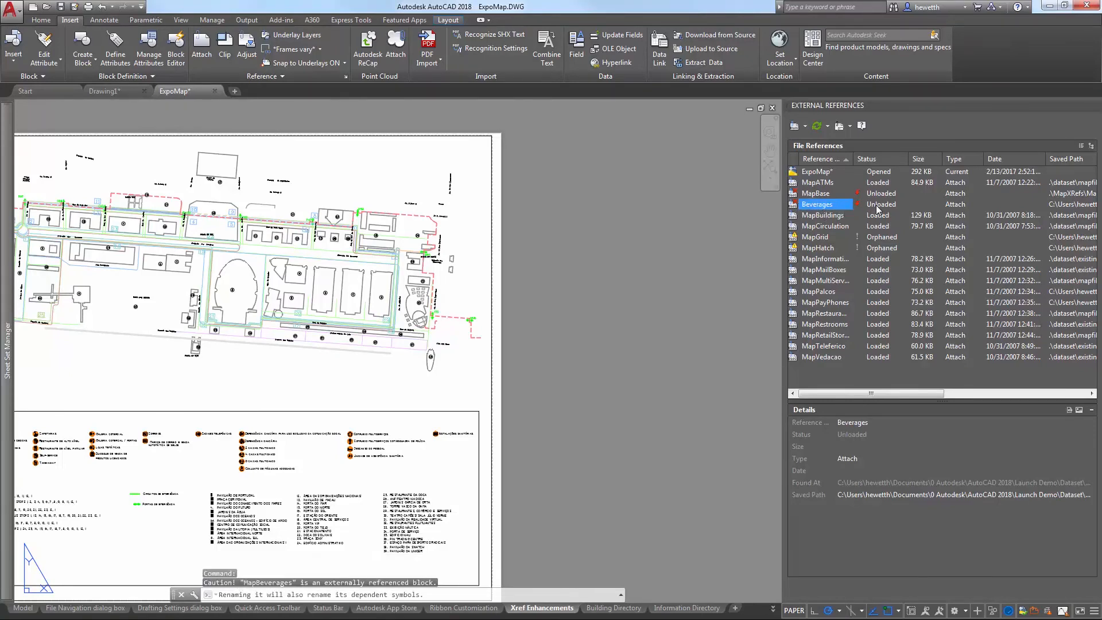
pyautogui.click(823, 226)
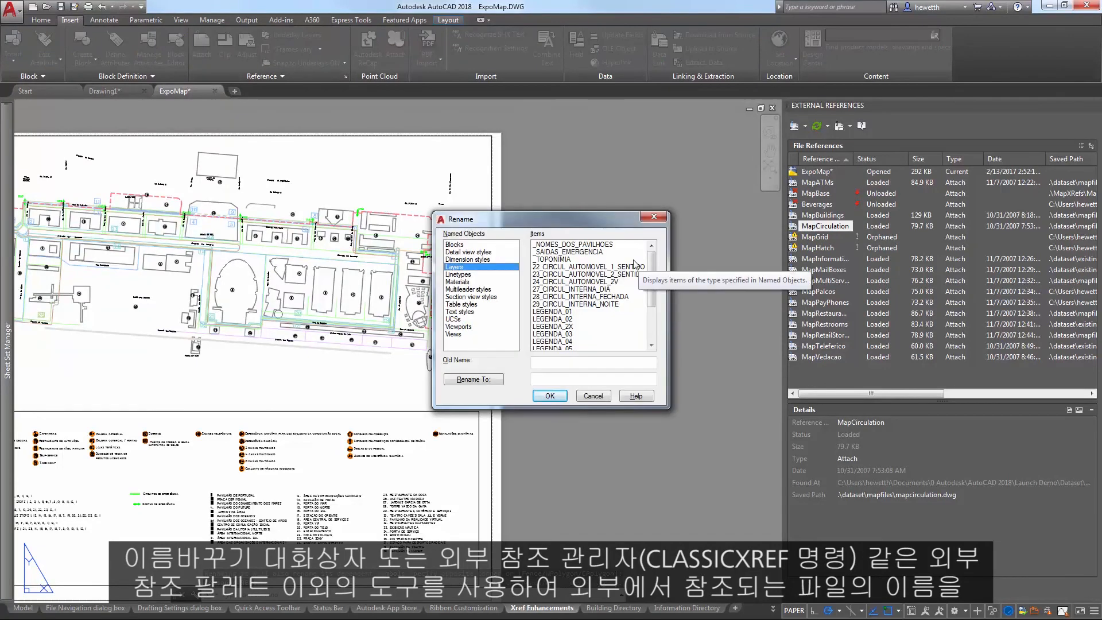
# Rename the MapCirculation block to Circulation using the RENAME tool's Blocks list.
pyautogui.click(454, 243)
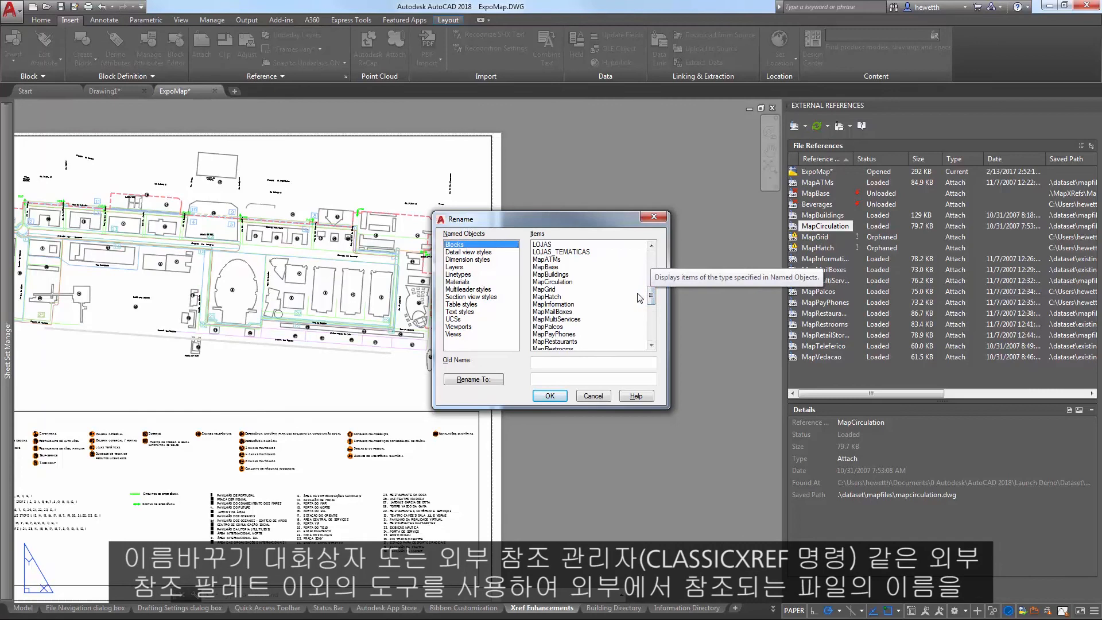
pyautogui.click(553, 282)
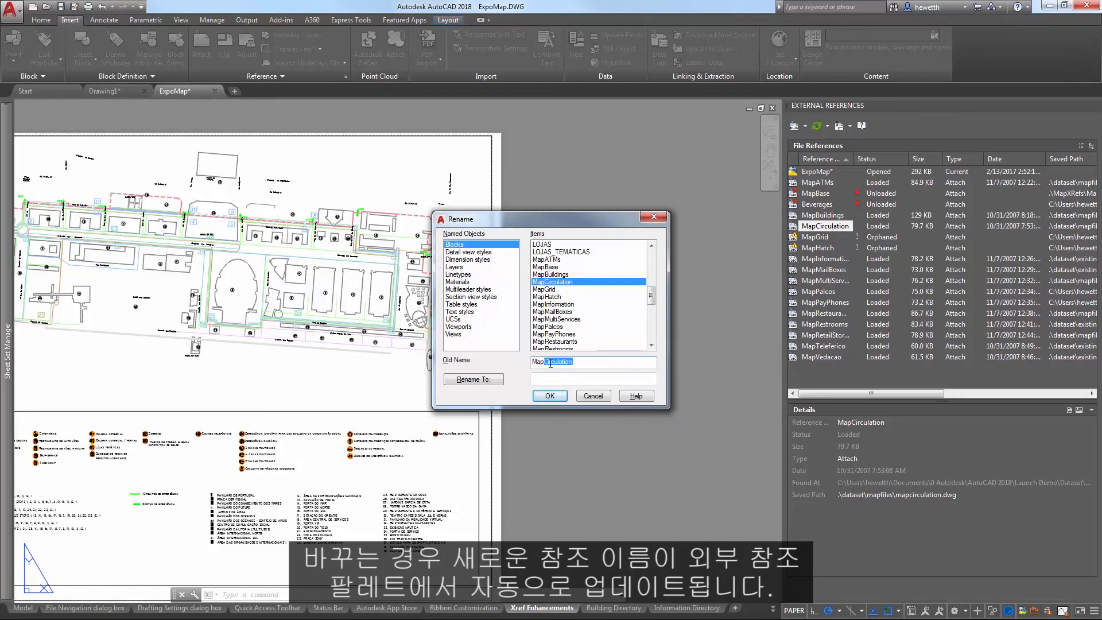
pyautogui.write('Circulation')
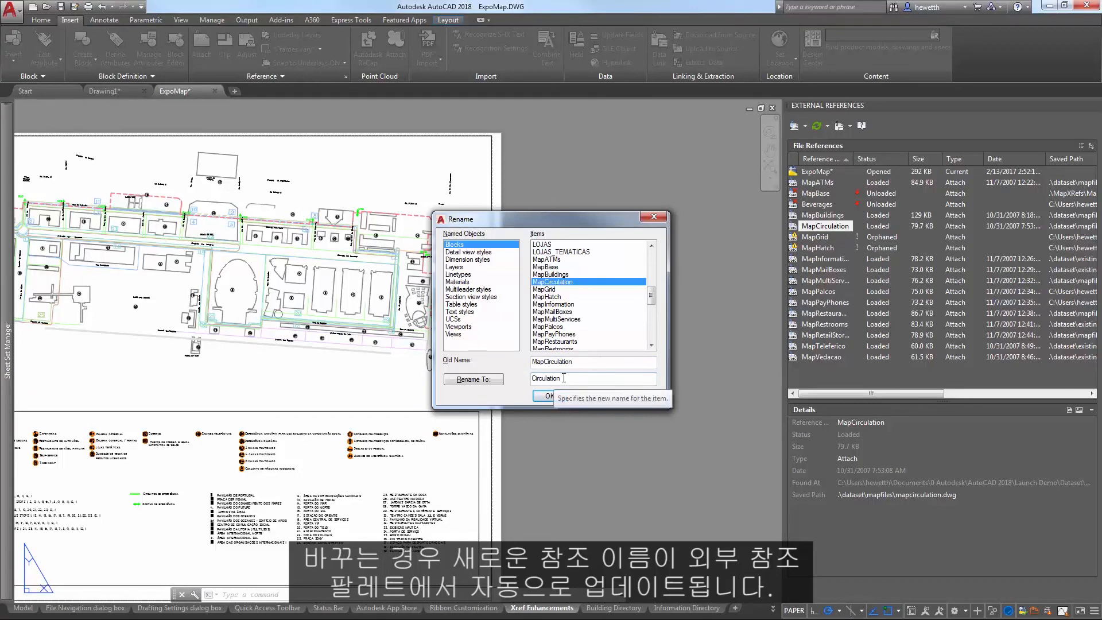
pyautogui.click(546, 395)
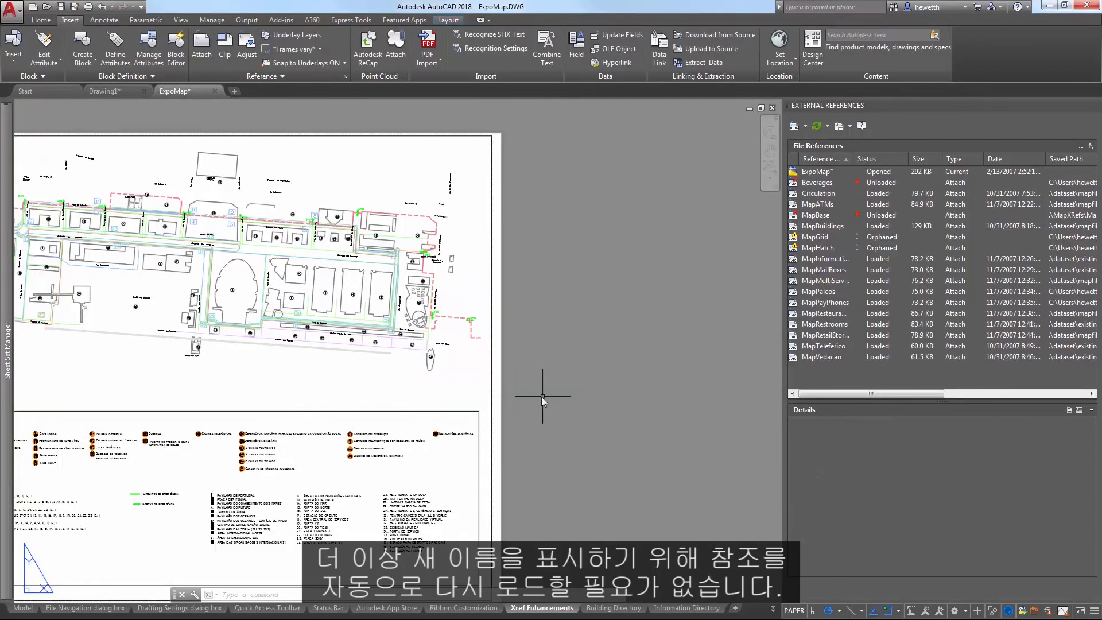
pyautogui.moveTo(818, 205)
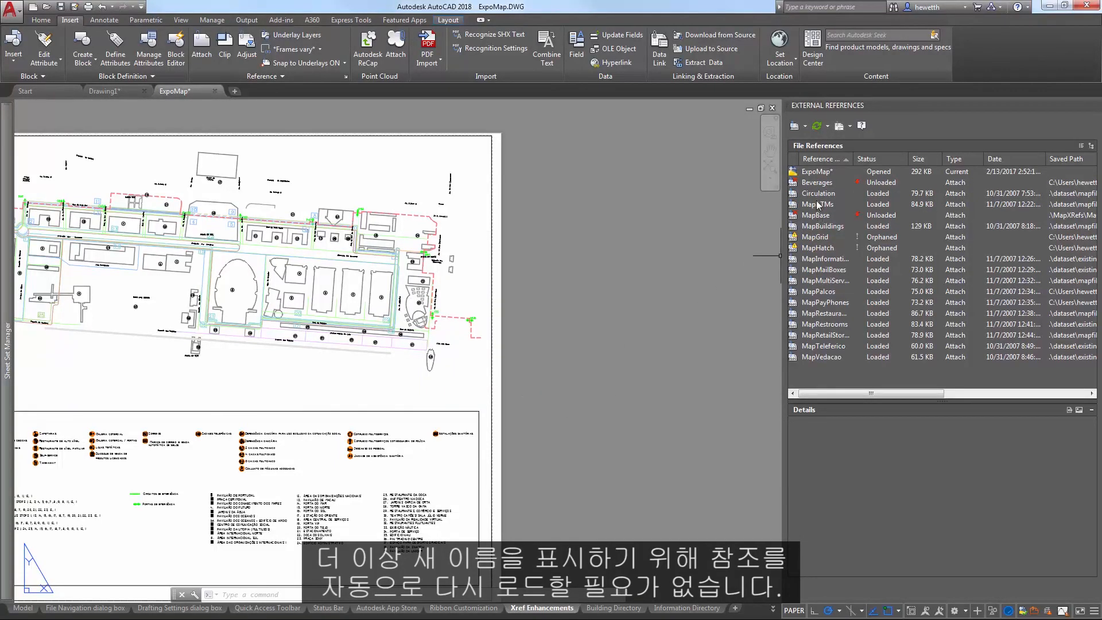